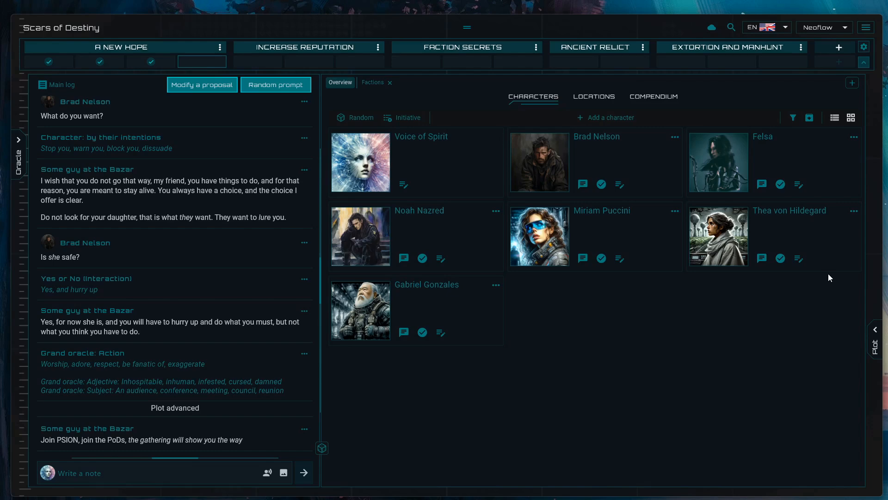
pyautogui.moveTo(621, 215)
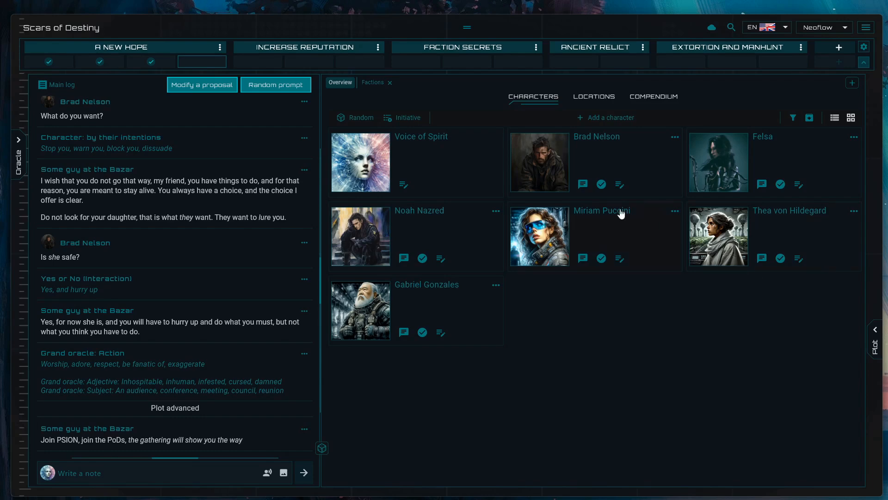
pyautogui.moveTo(549, 173)
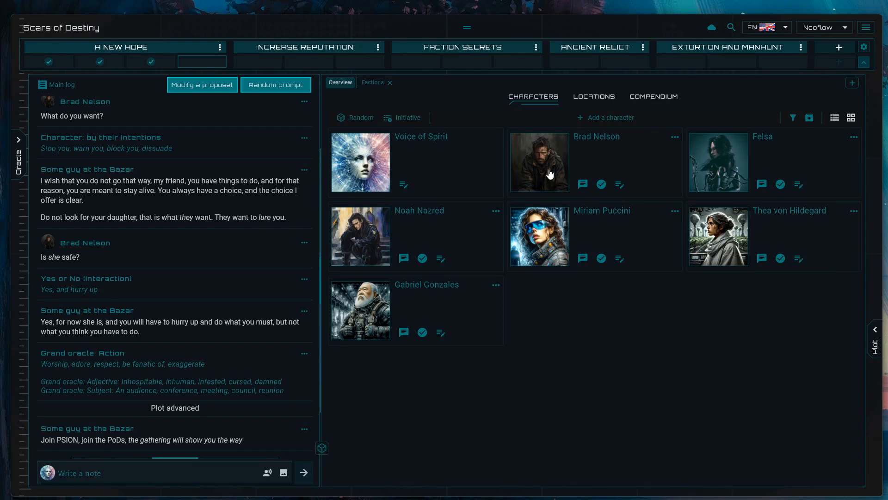
# - Write a 'Stats' heading in Brad Nelson's journal with 'Strength: 8' and 'Dextery: 6'
pyautogui.click(539, 161)
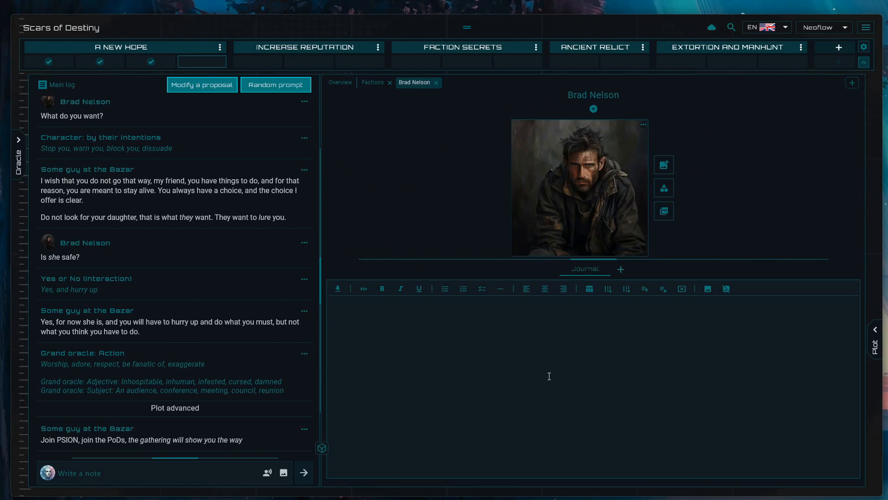
pyautogui.moveTo(574, 92)
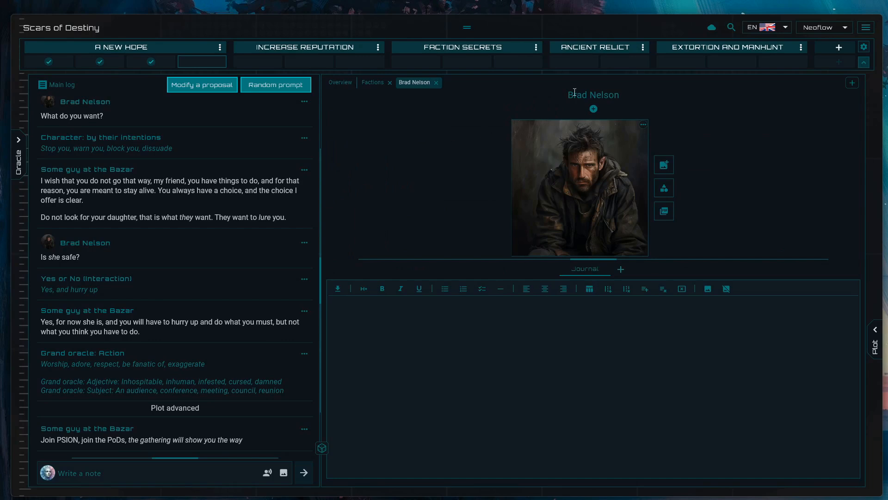
pyautogui.moveTo(488, 343)
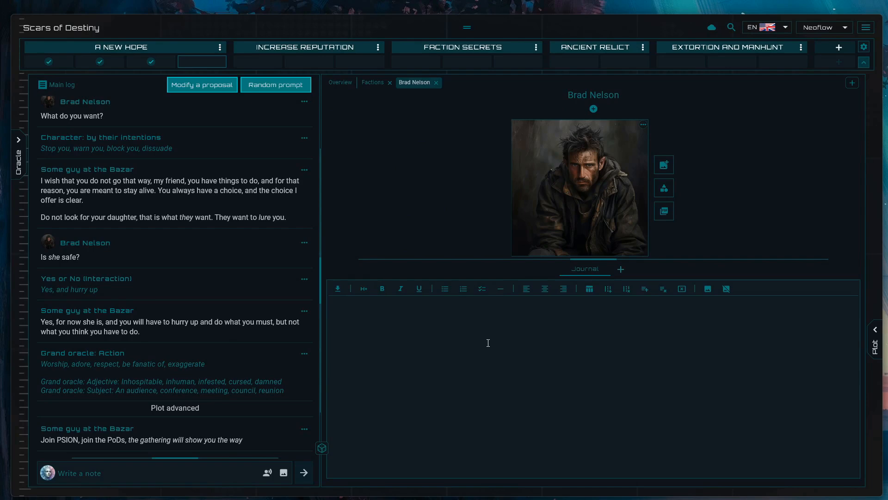
pyautogui.click(363, 288)
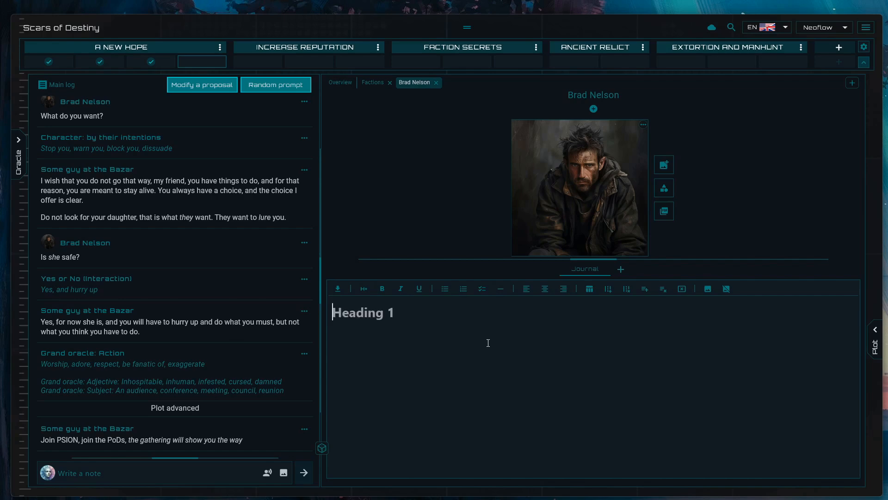
pyautogui.write('S')
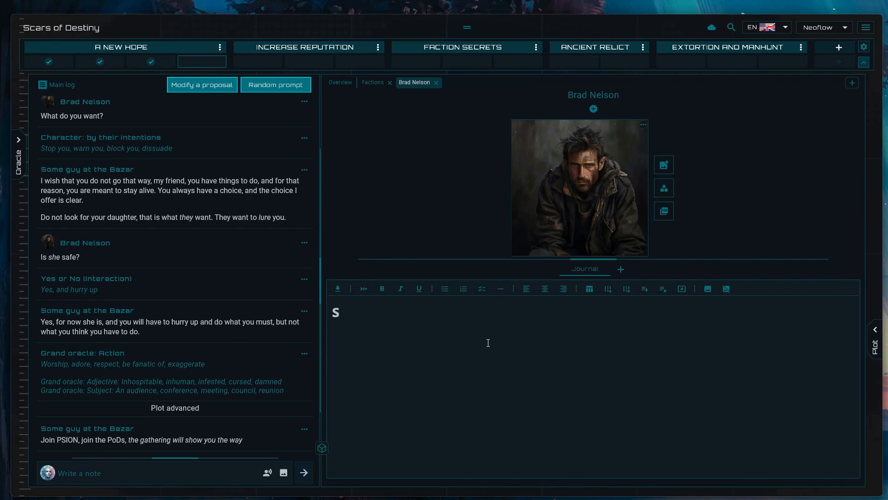
pyautogui.write('tats')
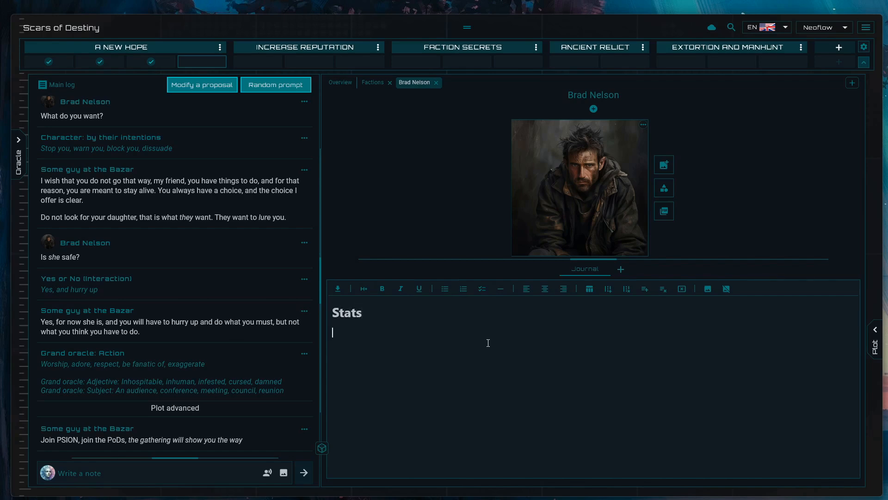
pyautogui.write('Strengh')
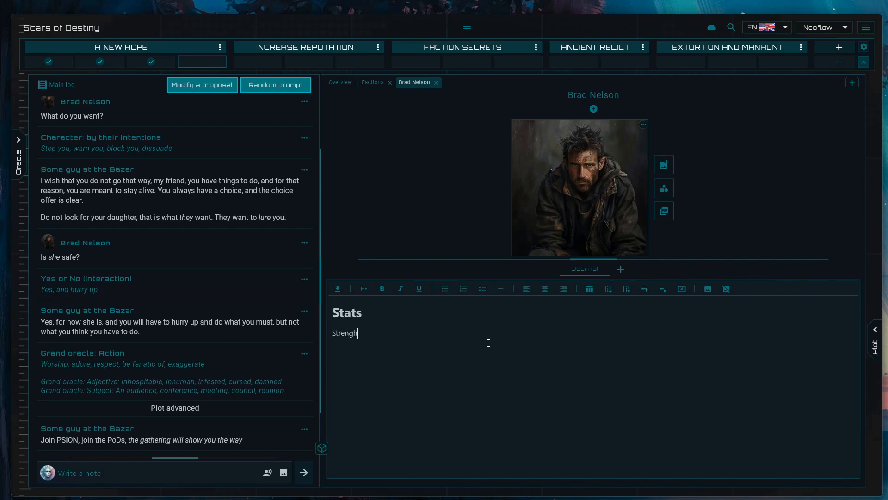
pyautogui.write('h: 8')
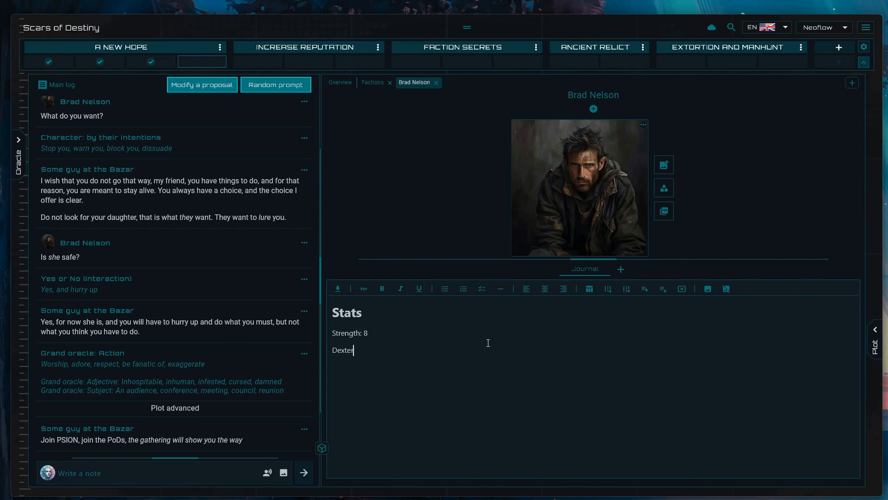
pyautogui.write('y: 6')
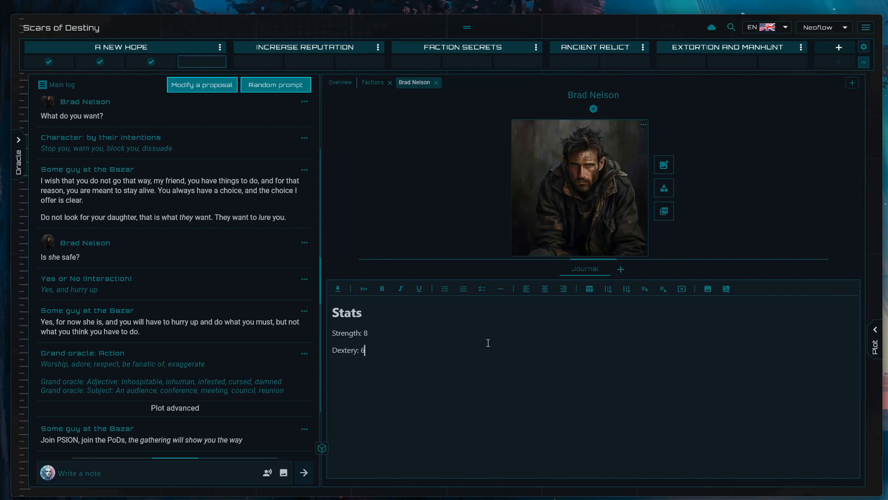
pyautogui.moveTo(466, 334)
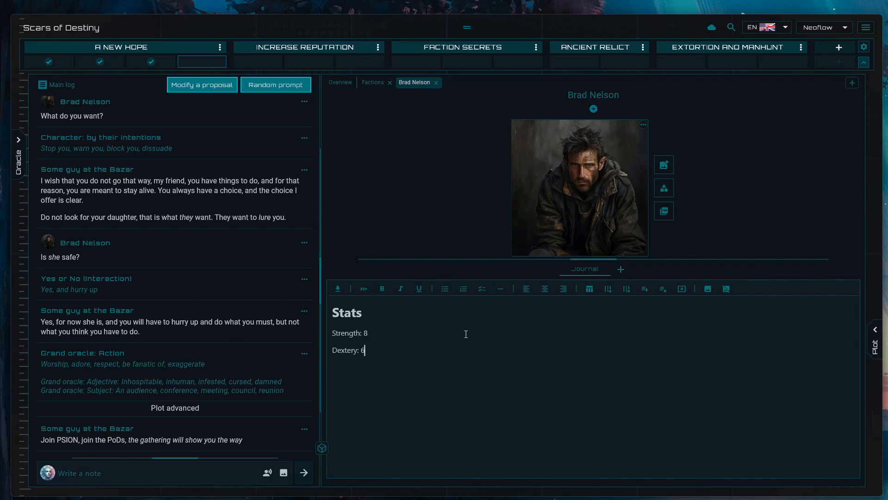
pyautogui.moveTo(428, 349)
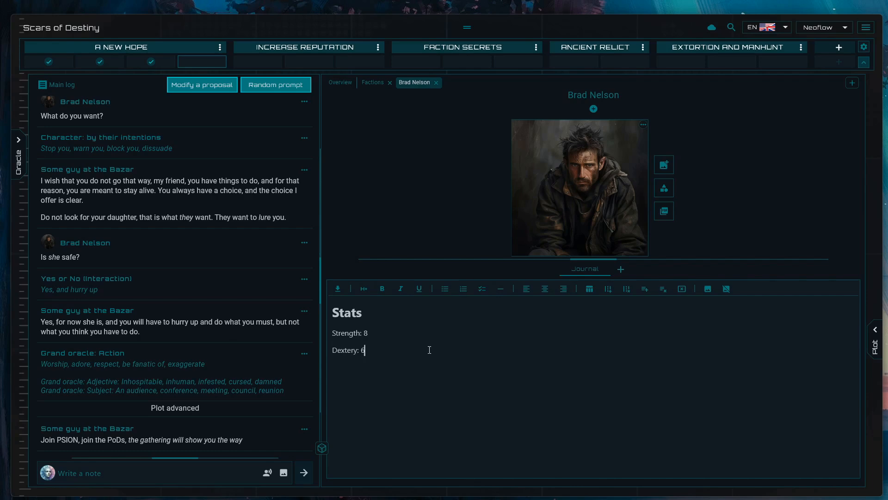
pyautogui.moveTo(463, 324)
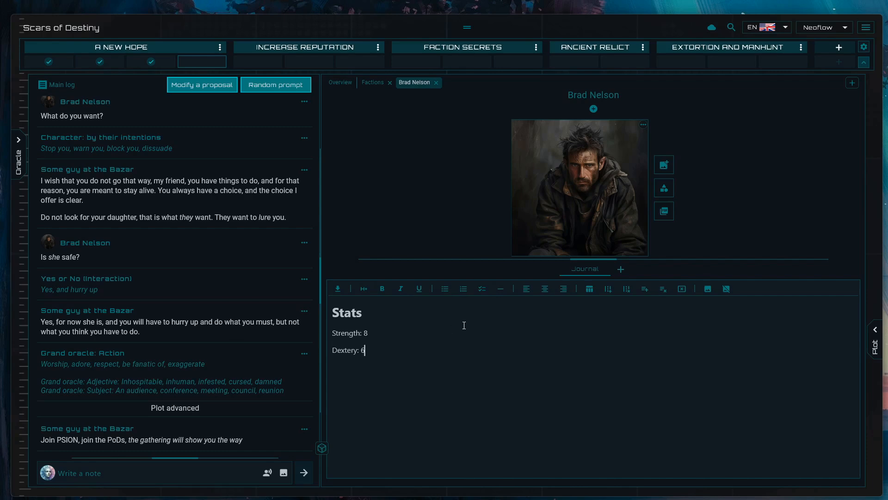
# - Roll 3d10 + 3 in the dice tray, logging the total of 31
pyautogui.click(322, 448)
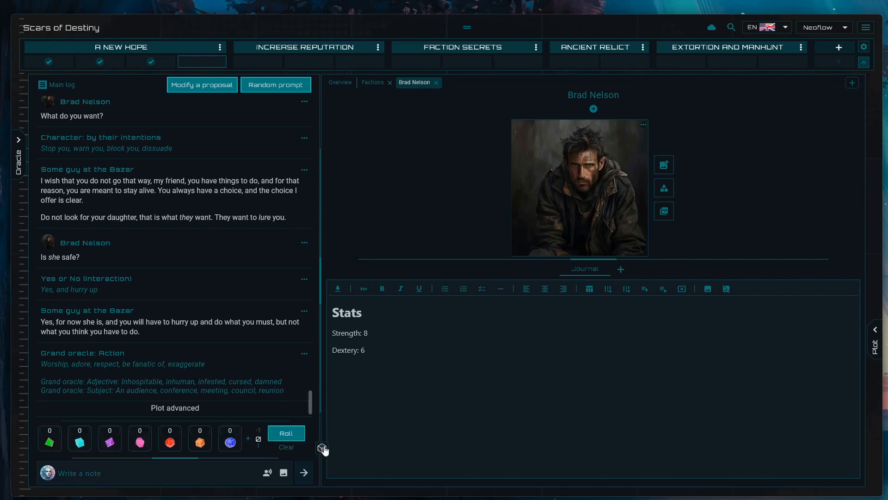
pyautogui.click(139, 437)
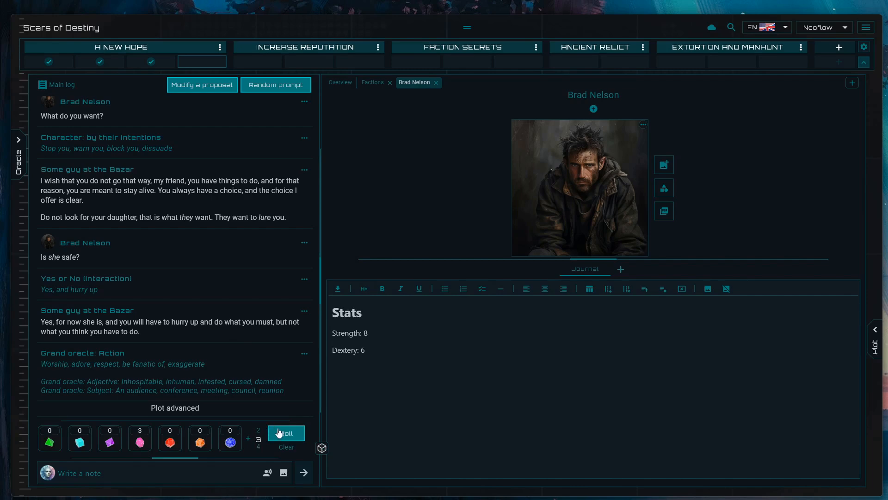
pyautogui.click(286, 433)
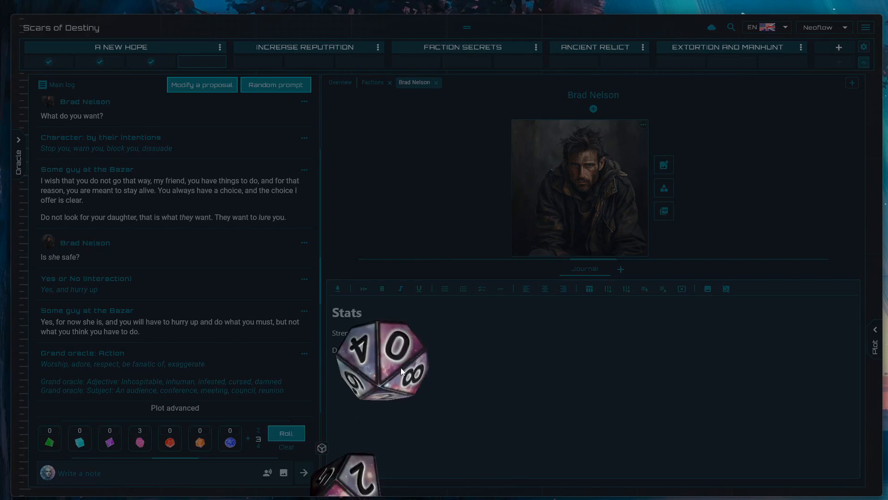
pyautogui.click(286, 432)
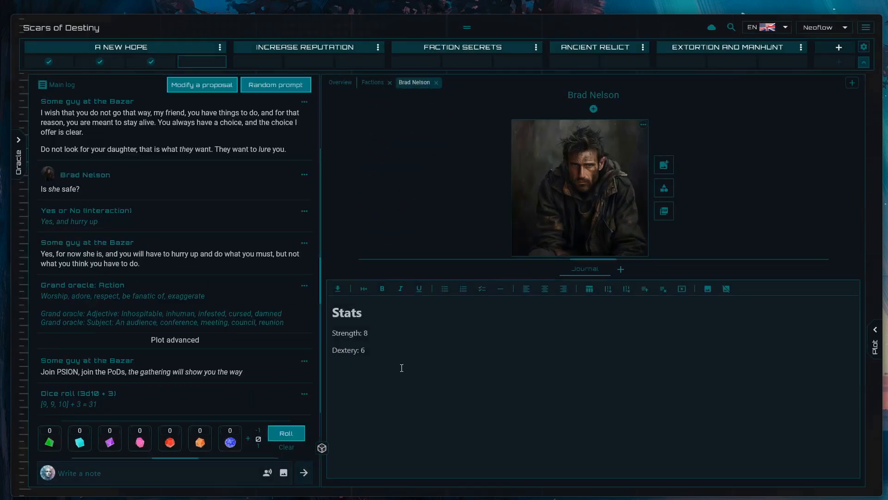
pyautogui.moveTo(644, 233)
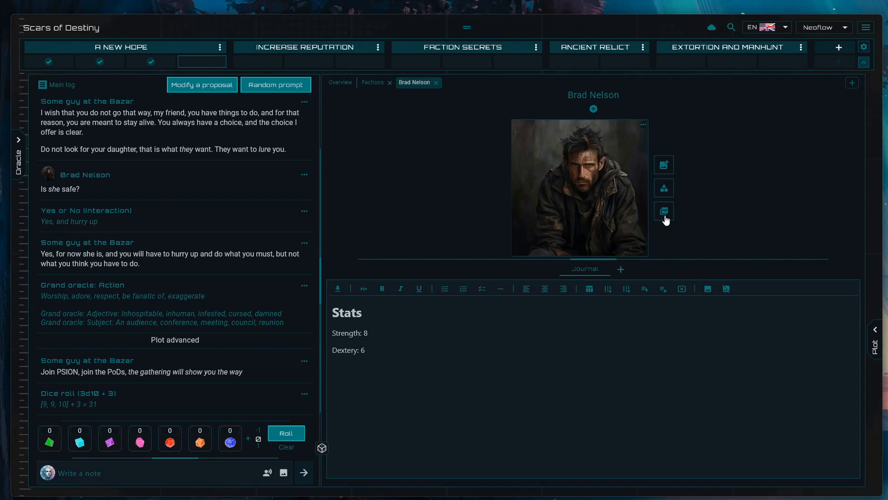
# - Choose Five_Parsecs-Sheets.pdf from Rol Setting Books > Five Parsecs From Home as the sheet template
pyautogui.click(663, 210)
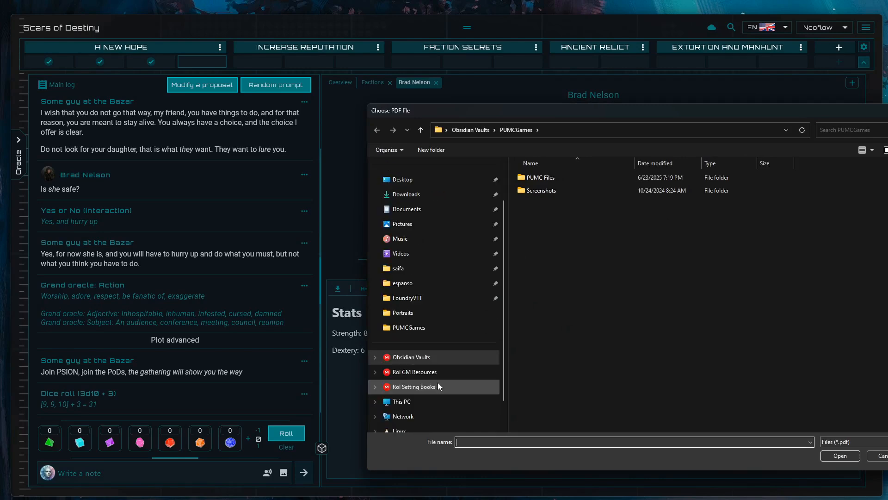
pyautogui.click(413, 387)
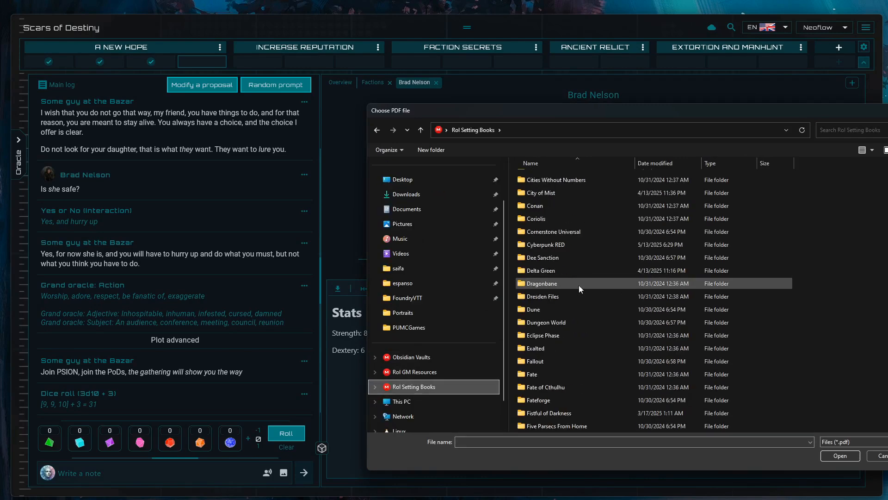
pyautogui.scroll(-3)
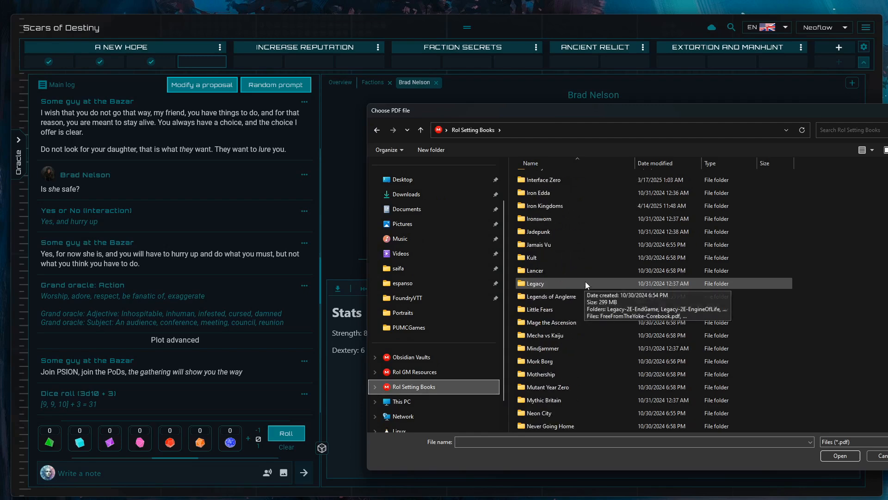
pyautogui.scroll(3)
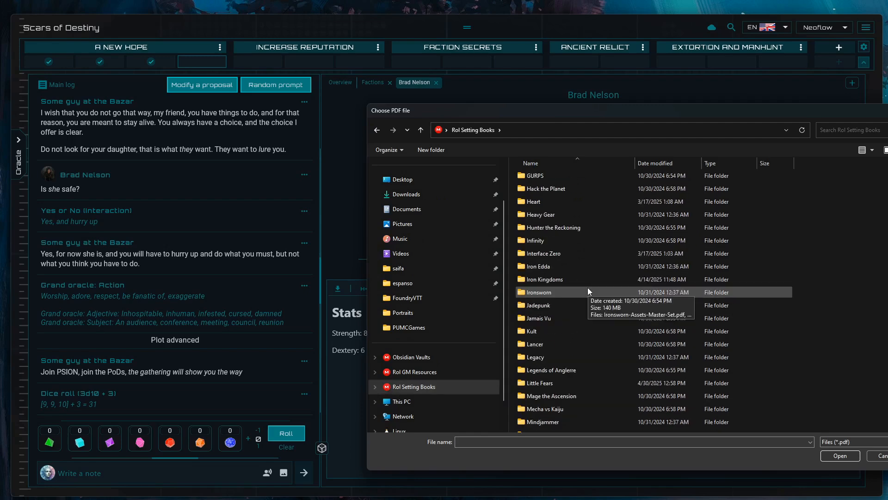
pyautogui.scroll(3)
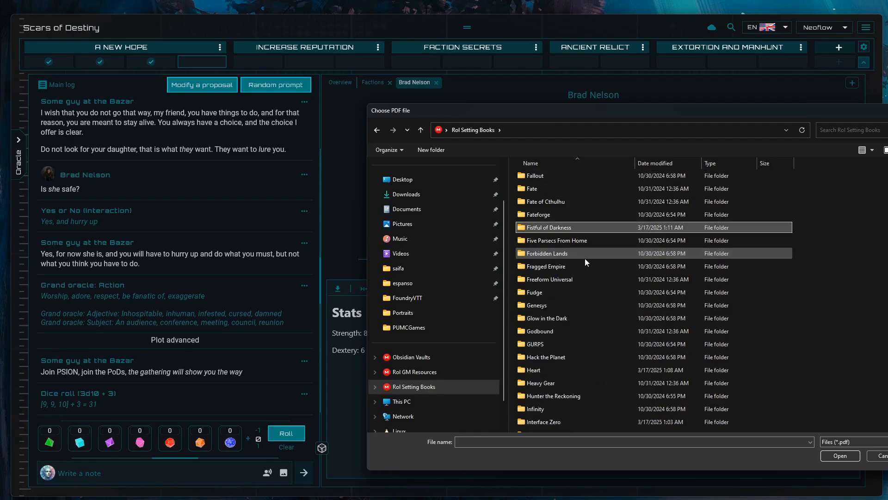
pyautogui.click(557, 240)
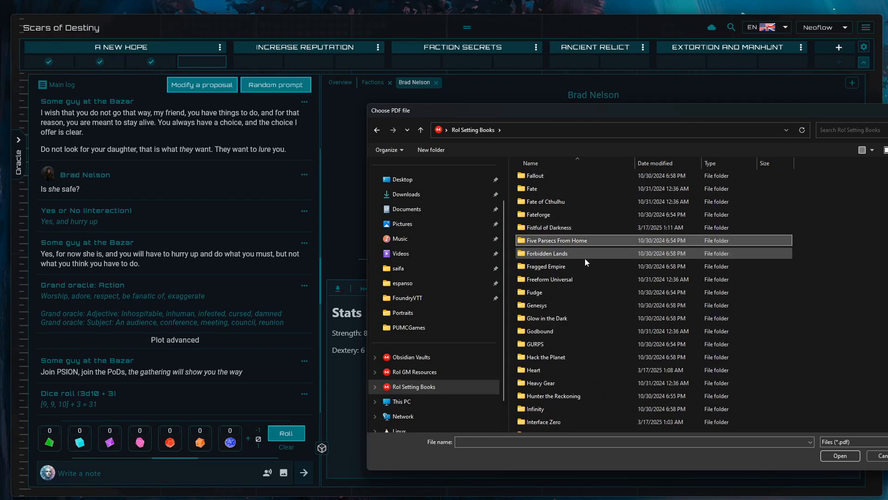
pyautogui.doubleClick(557, 241)
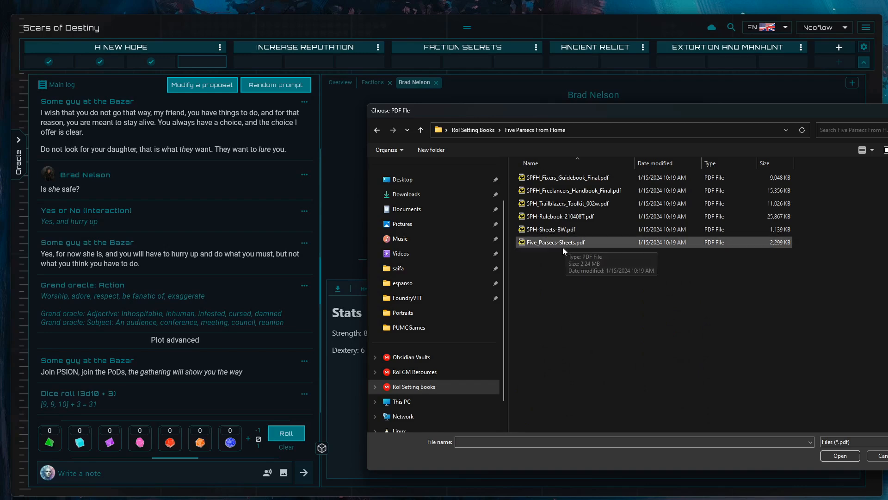
pyautogui.doubleClick(553, 243)
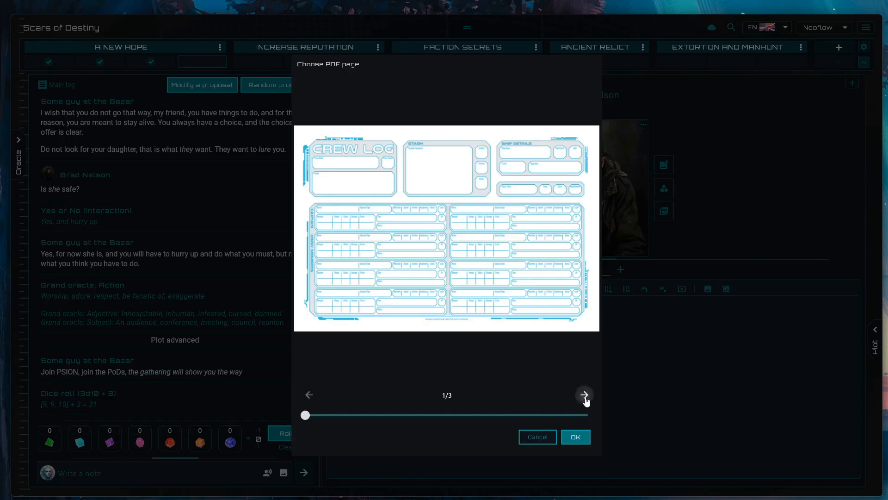
pyautogui.click(584, 396)
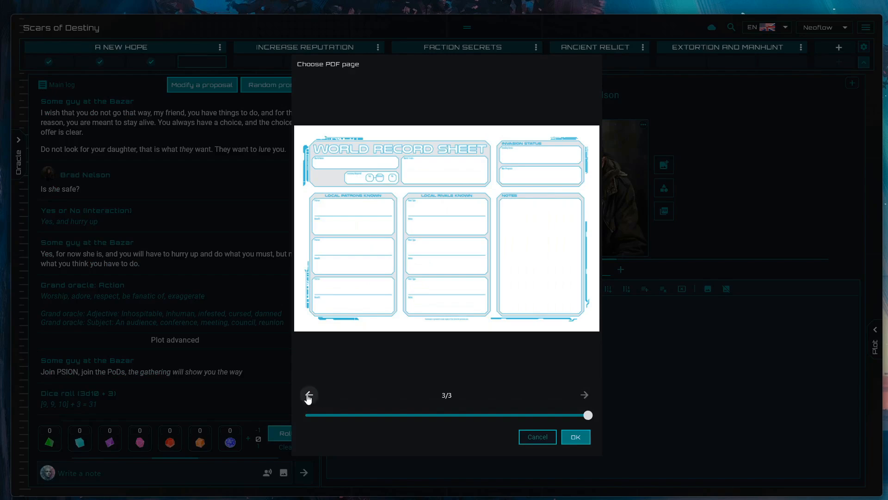
pyautogui.click(309, 395)
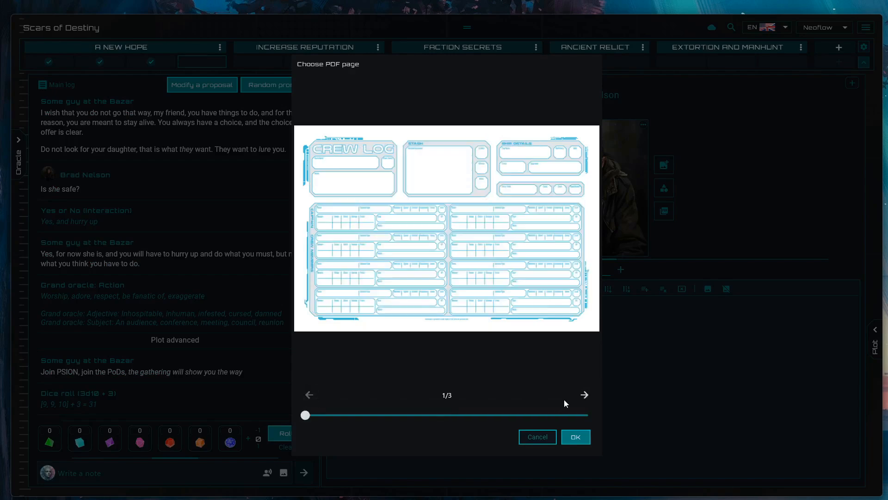
pyautogui.click(584, 394)
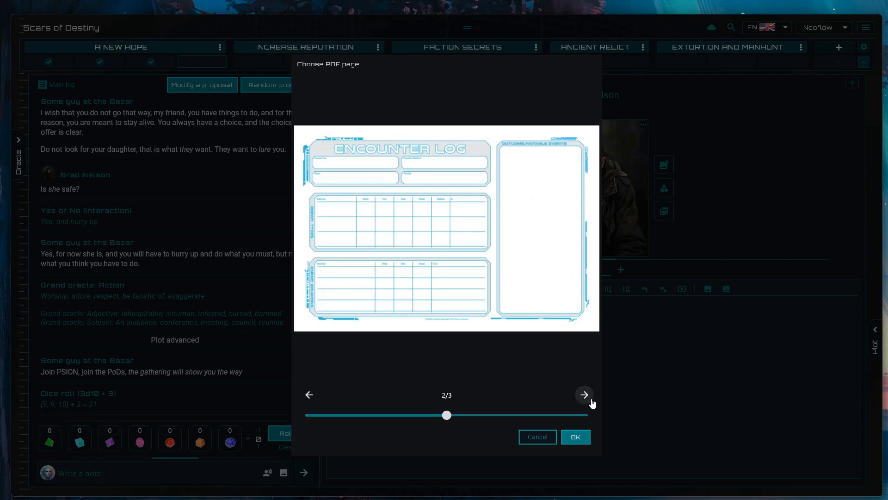
pyautogui.moveTo(309, 395)
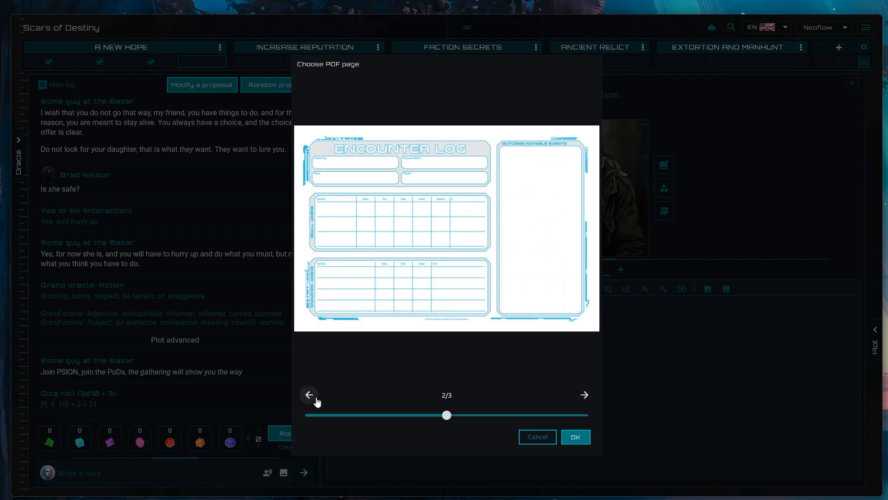
pyautogui.click(574, 437)
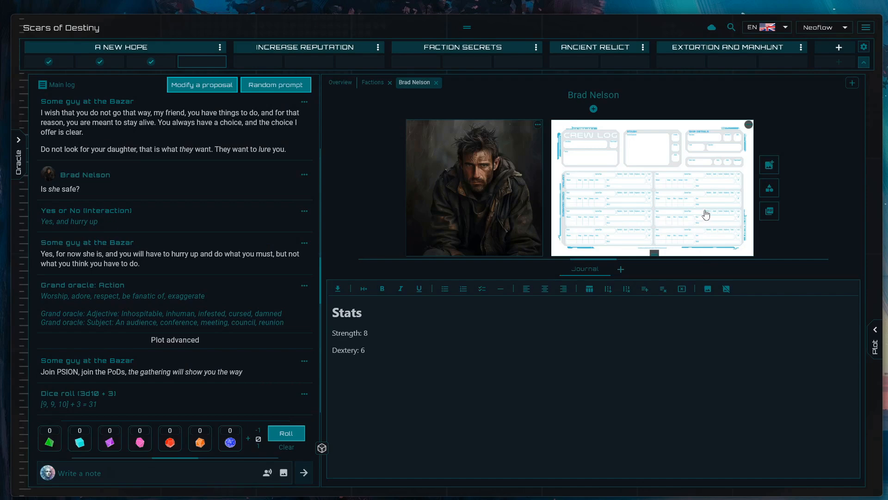
pyautogui.click(651, 187)
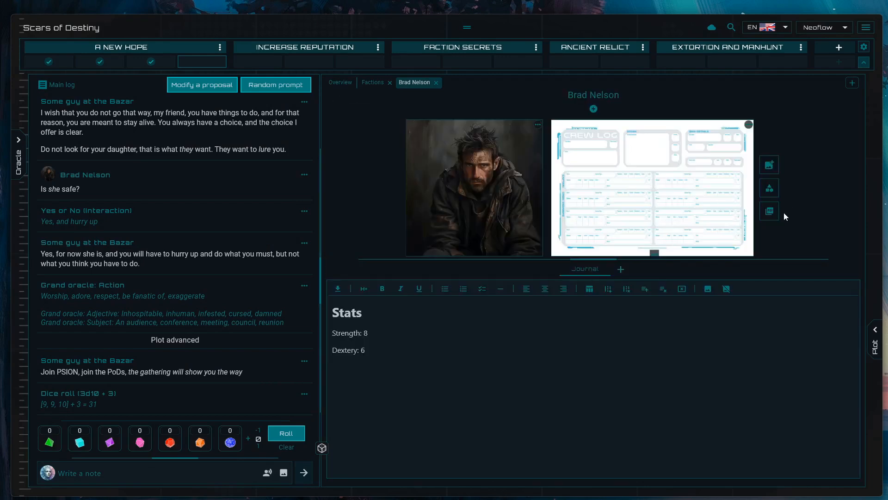
pyautogui.moveTo(729, 228)
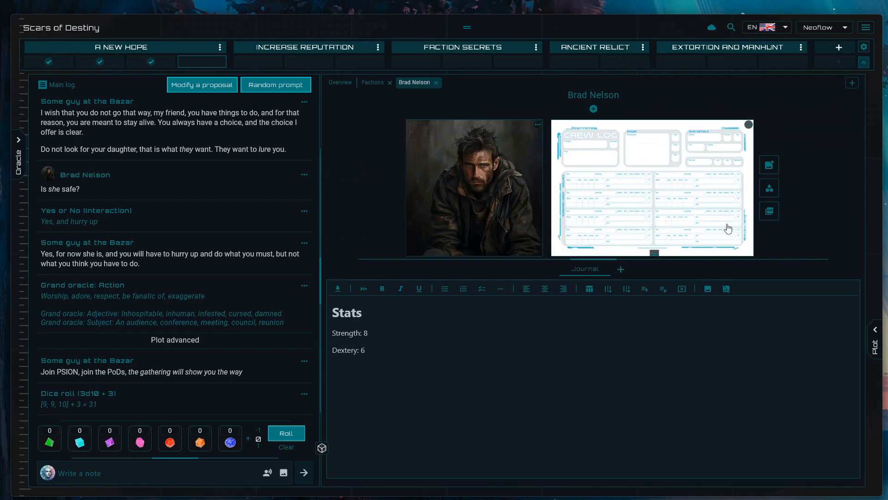
pyautogui.moveTo(728, 227)
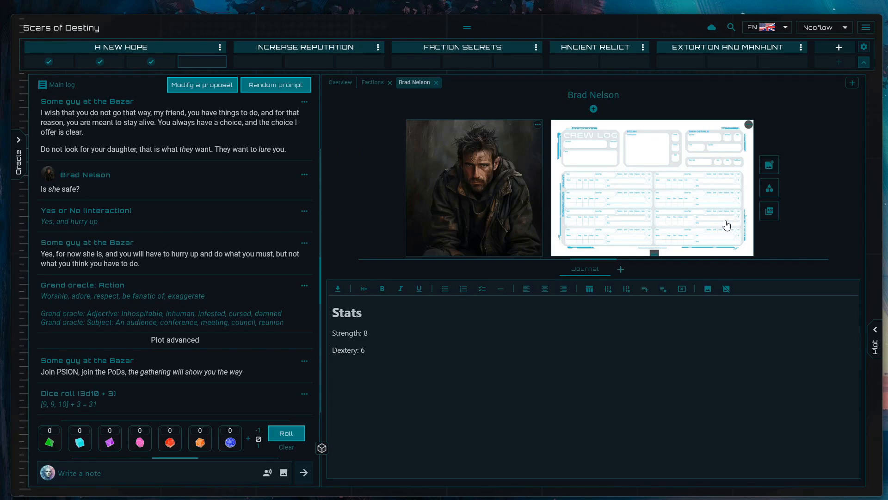
# - Annotate the Crew Log sheet with a 'The Crew' text stamp in its Crew Name box
pyautogui.click(652, 187)
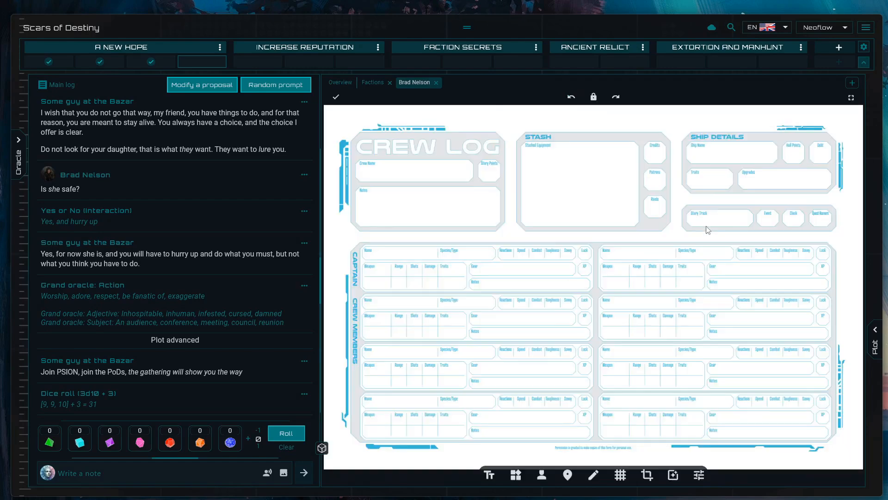
pyautogui.moveTo(494, 256)
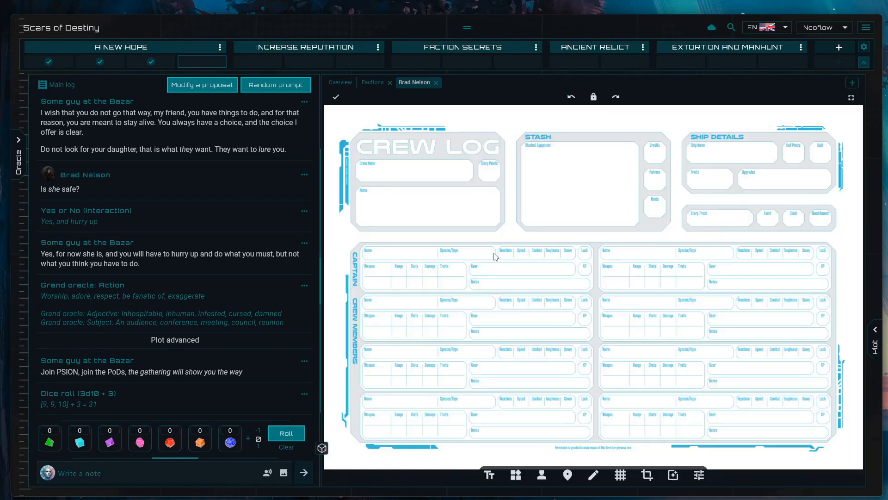
pyautogui.moveTo(368, 186)
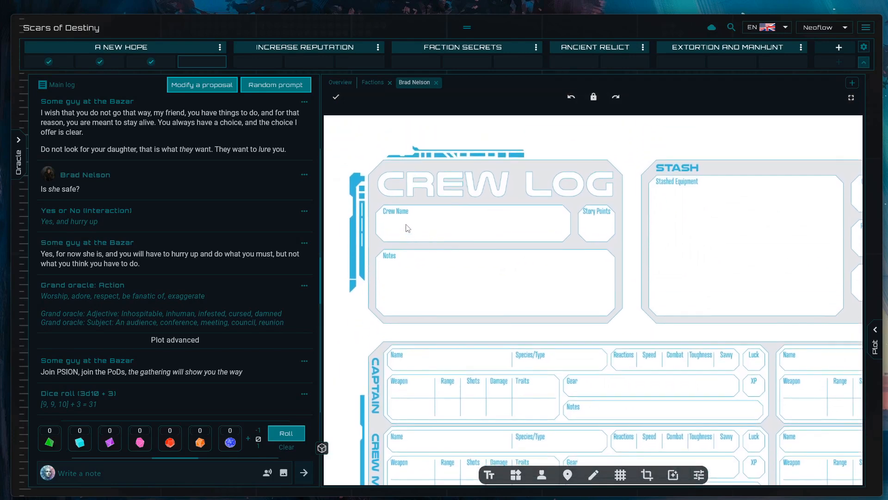
pyautogui.click(489, 475)
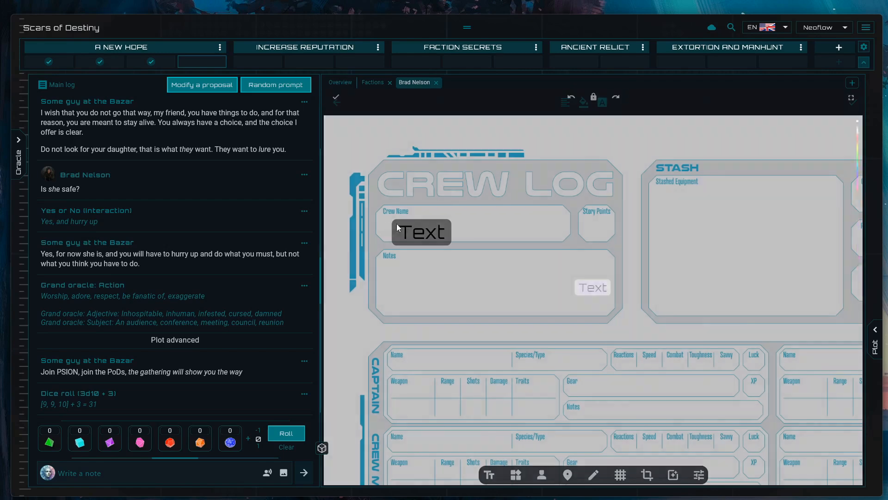
pyautogui.click(591, 287)
pyautogui.write('he C')
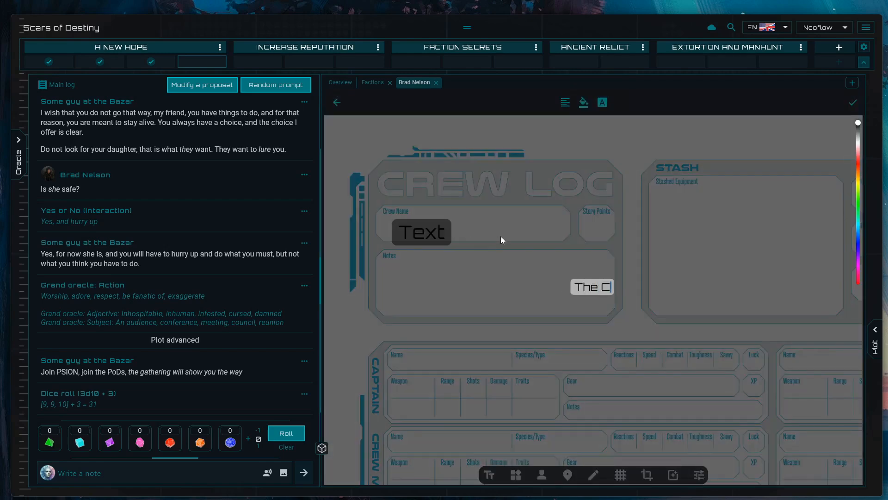
pyautogui.click(468, 224)
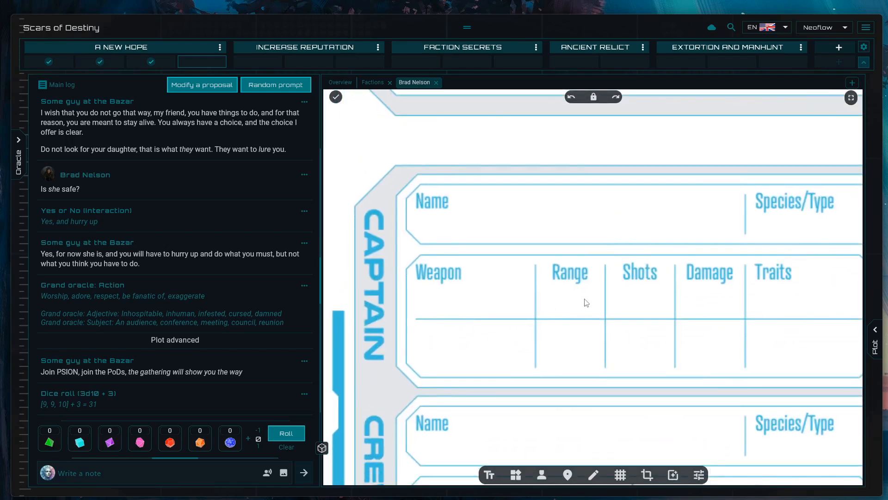
pyautogui.click(488, 475)
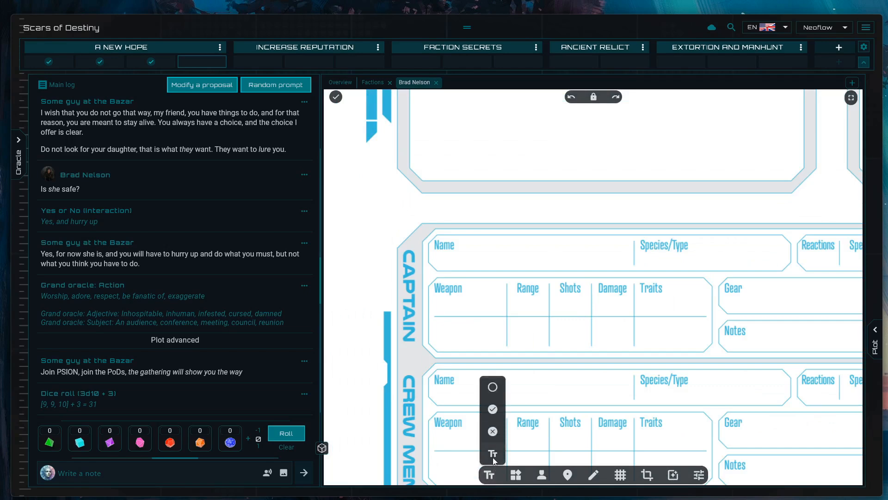
# - Place a plain 'Weapon' text label in the captain's weapon row and duplicate it below
pyautogui.click(493, 454)
pyautogui.write('Weapon')
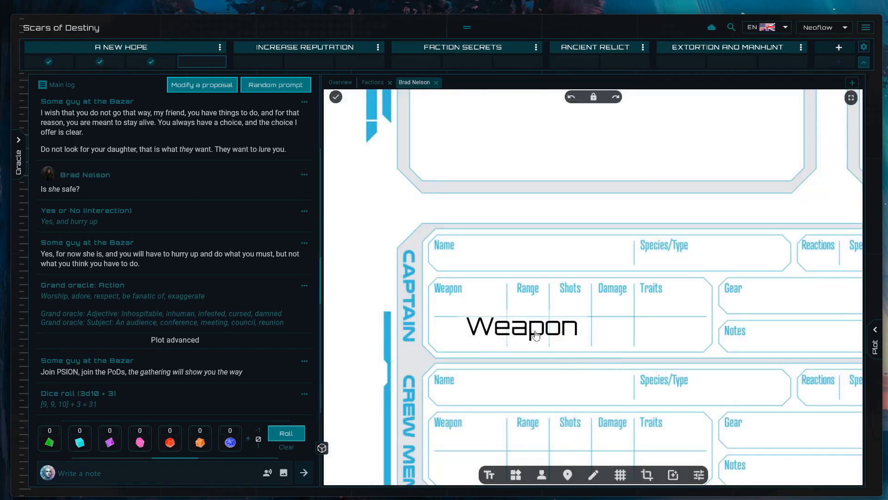
pyautogui.click(519, 327)
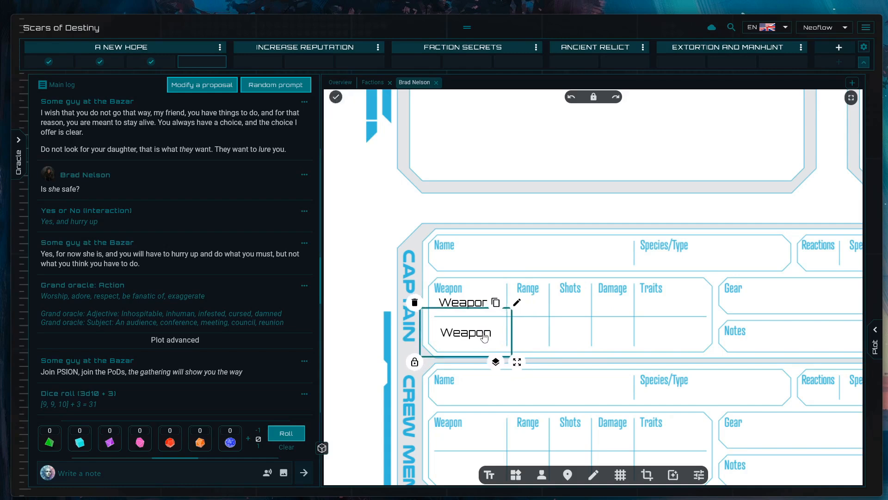
pyautogui.moveTo(512, 342)
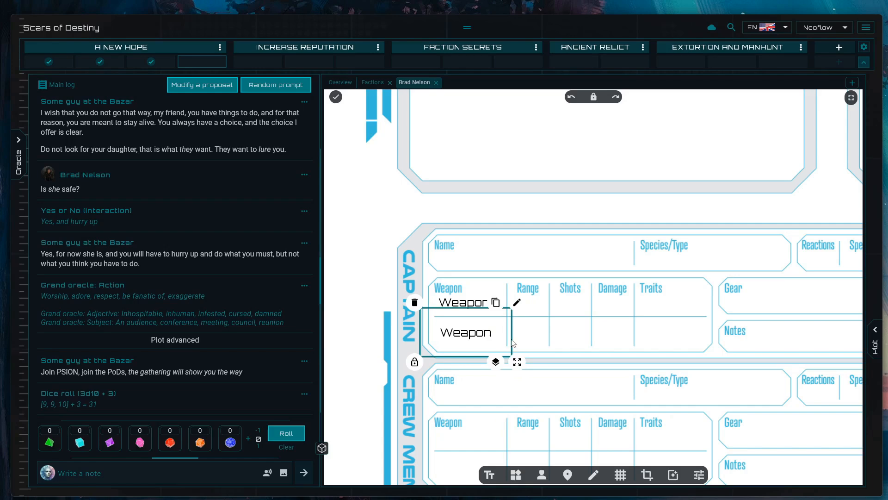
pyautogui.click(685, 347)
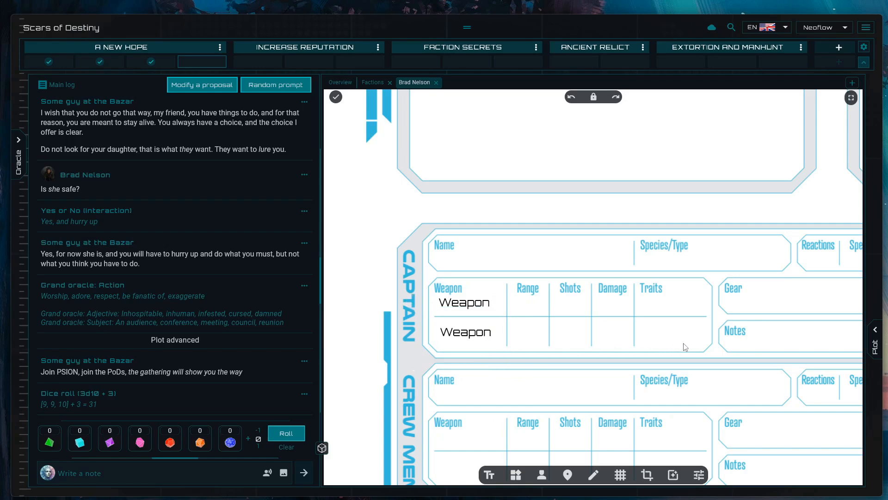
pyautogui.moveTo(515, 475)
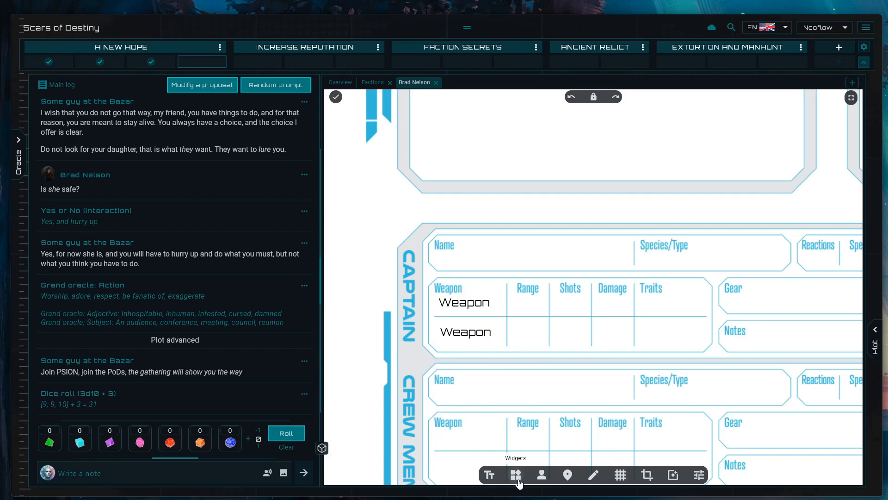
# - Add a Number counter widget reading 3 in the captain's Range column
pyautogui.click(515, 475)
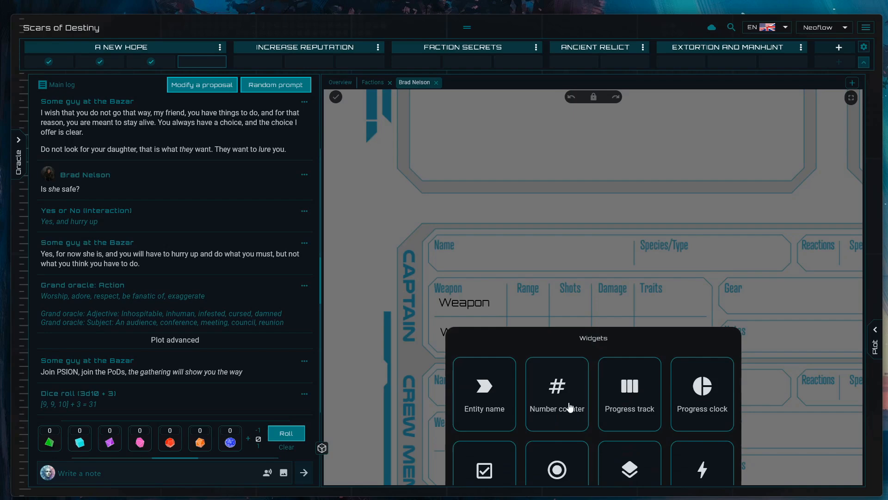
pyautogui.click(556, 393)
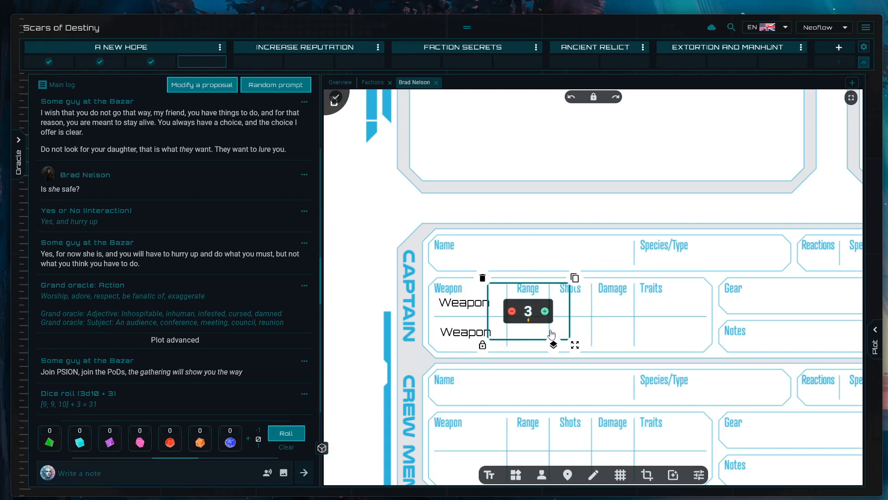
pyautogui.click(670, 350)
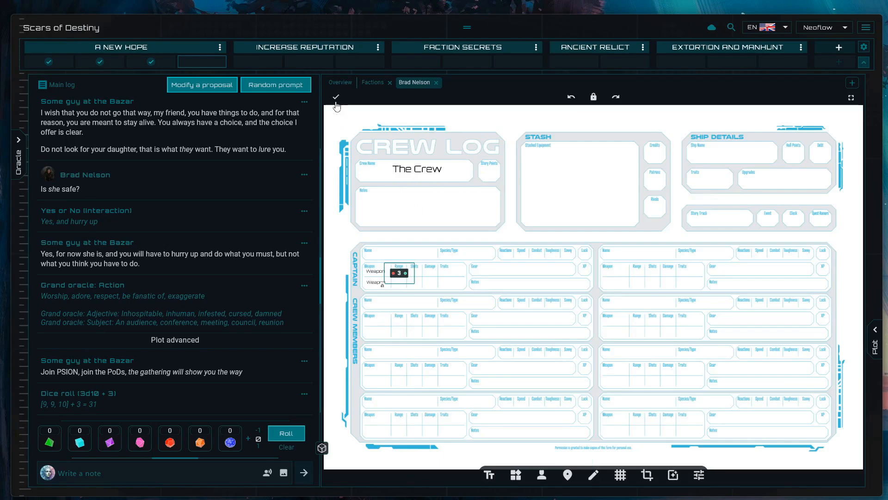
# - Save the Crew Log edits, pin it in a floating viewer and check it full screen from the Factions page
pyautogui.click(336, 97)
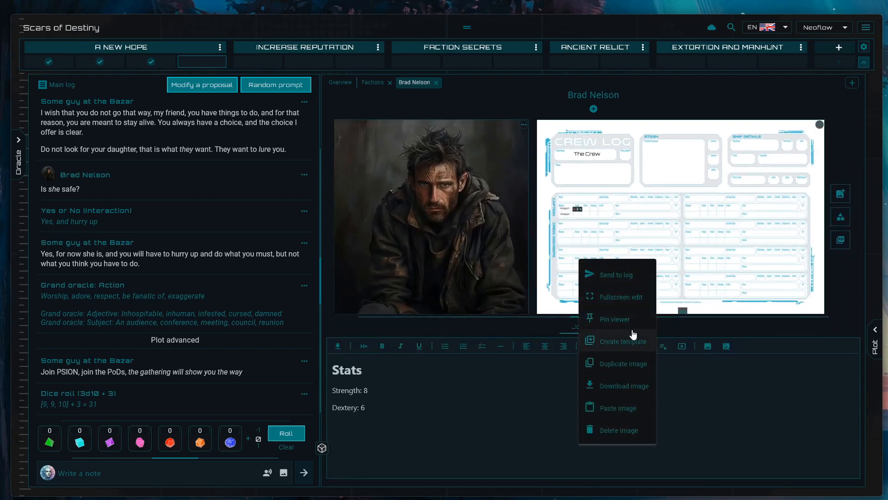
pyautogui.click(615, 320)
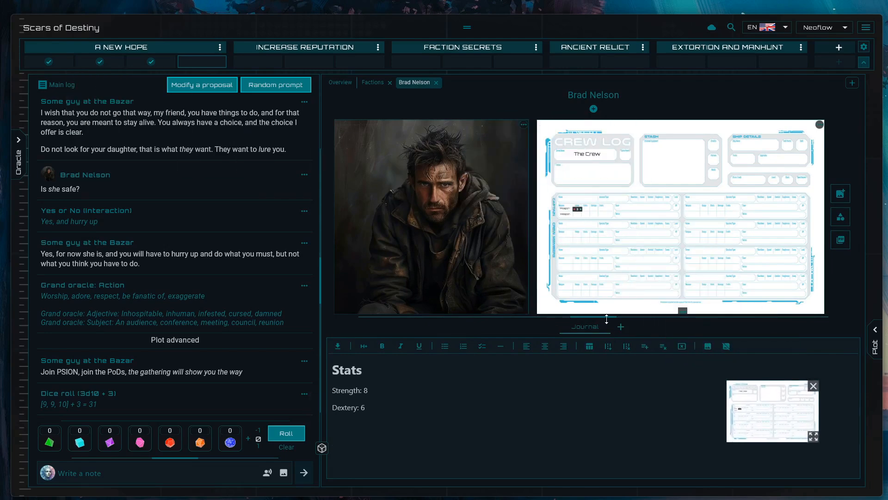
pyautogui.click(372, 82)
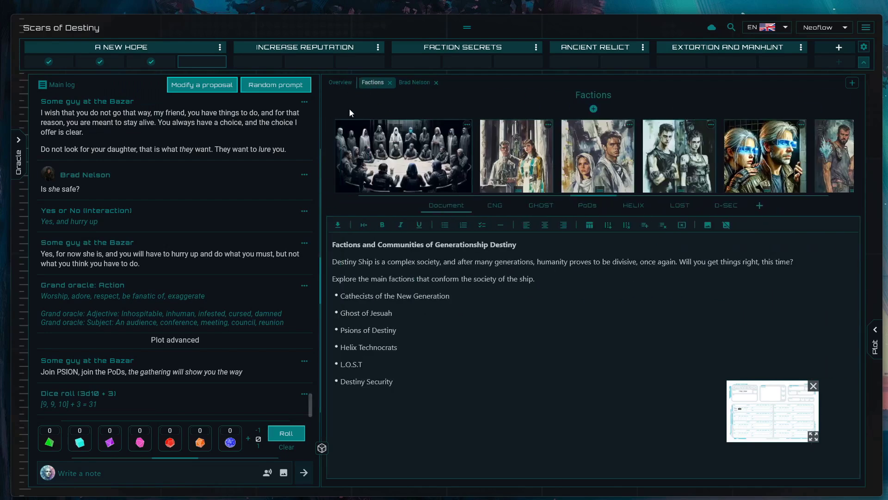
pyautogui.click(340, 82)
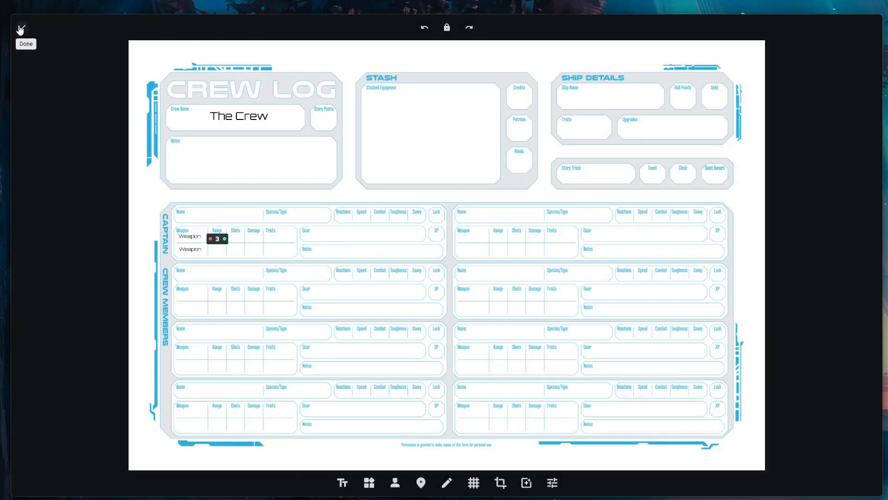
pyautogui.click(26, 43)
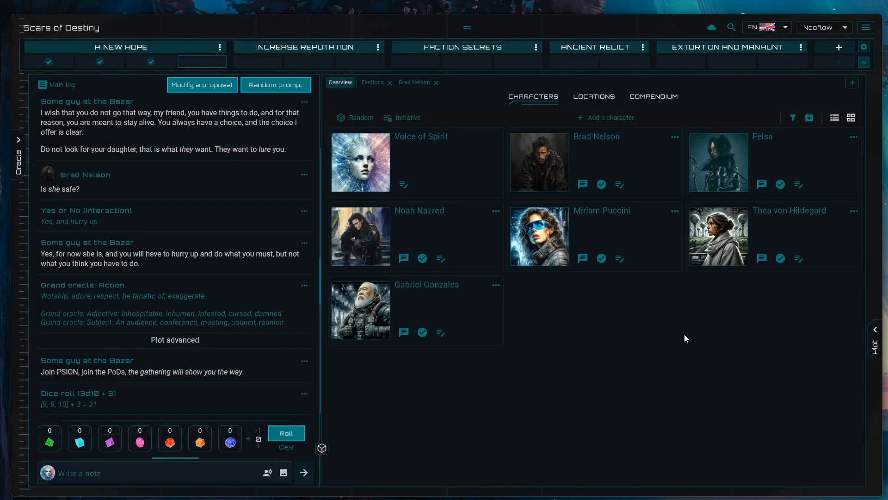
pyautogui.moveTo(554, 318)
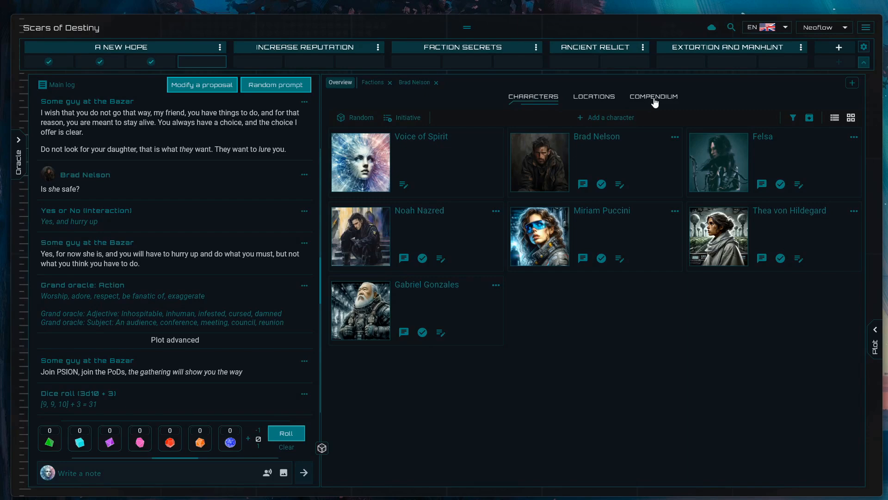
# - Bring up the PDF file chooser for the Rules compendium entry
pyautogui.click(653, 96)
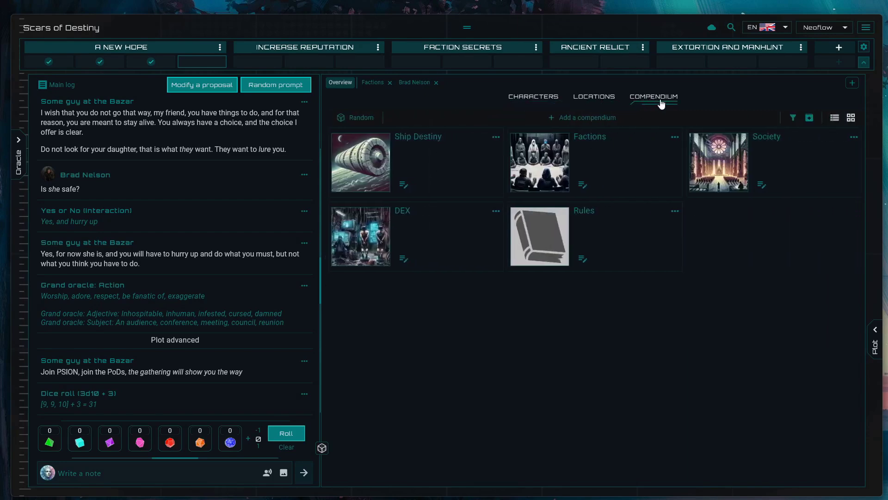
pyautogui.moveTo(527, 251)
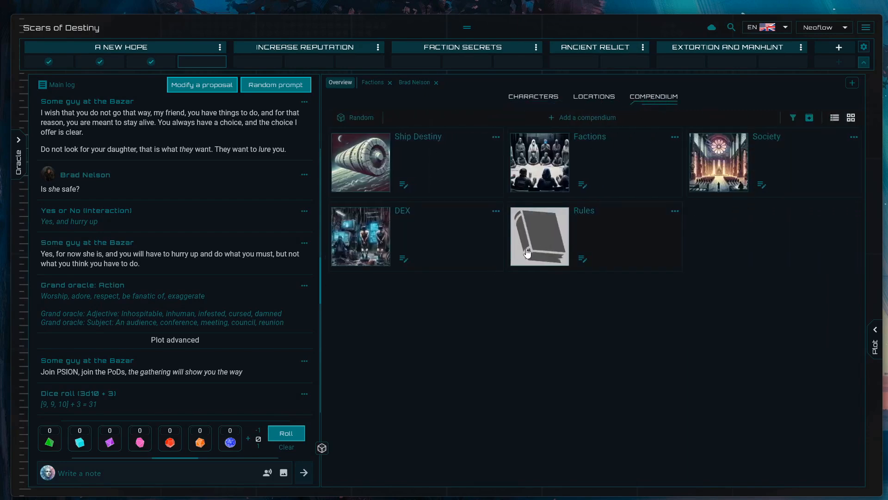
pyautogui.click(539, 236)
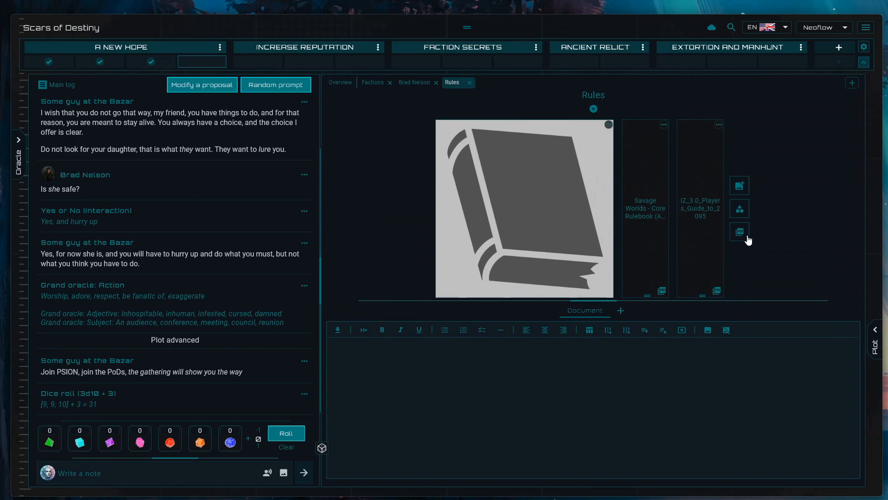
pyautogui.click(739, 231)
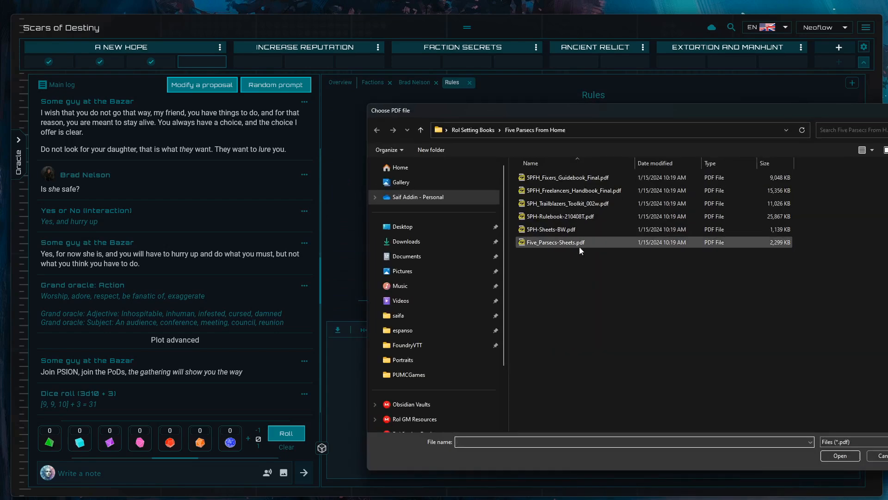
pyautogui.moveTo(577, 243)
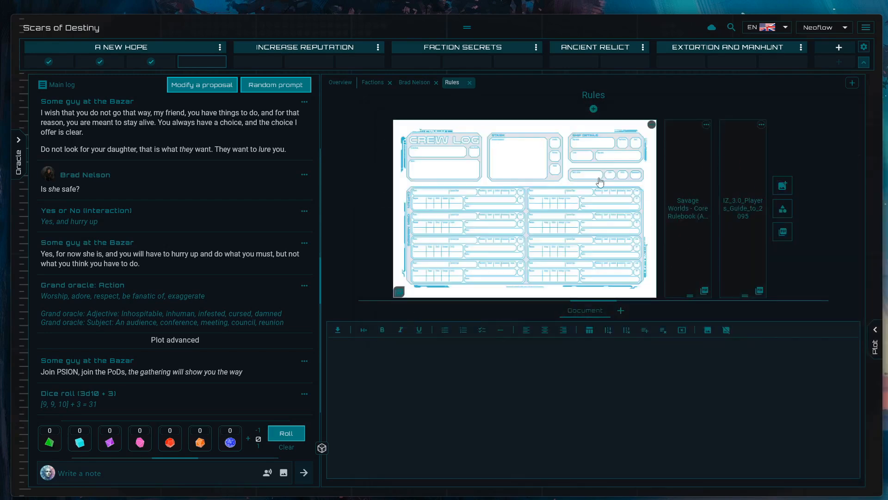
pyautogui.moveTo(567, 210)
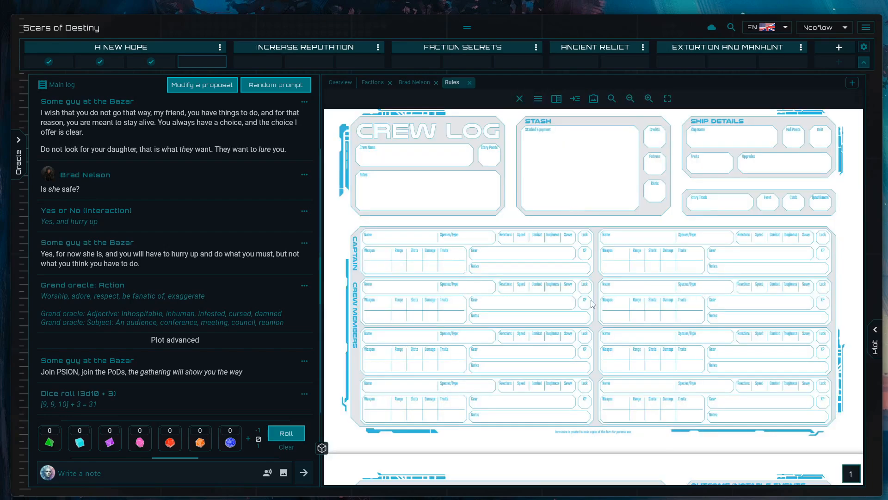
pyautogui.moveTo(604, 337)
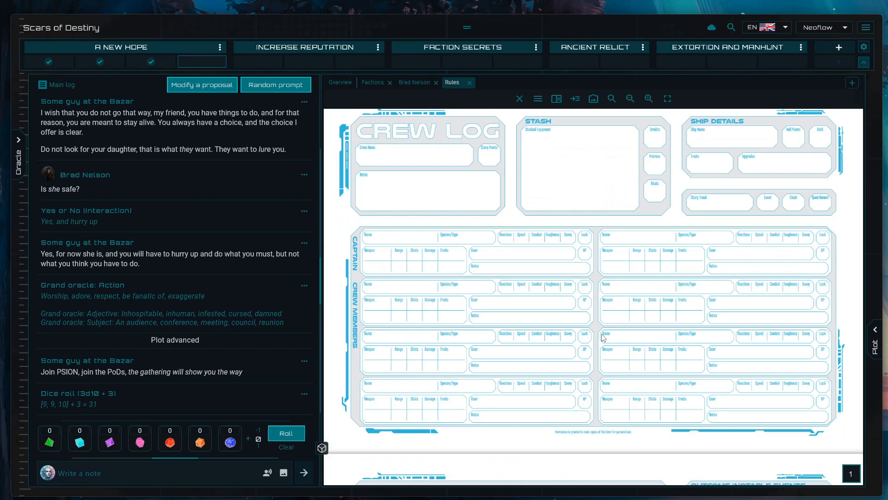
pyautogui.moveTo(556, 99)
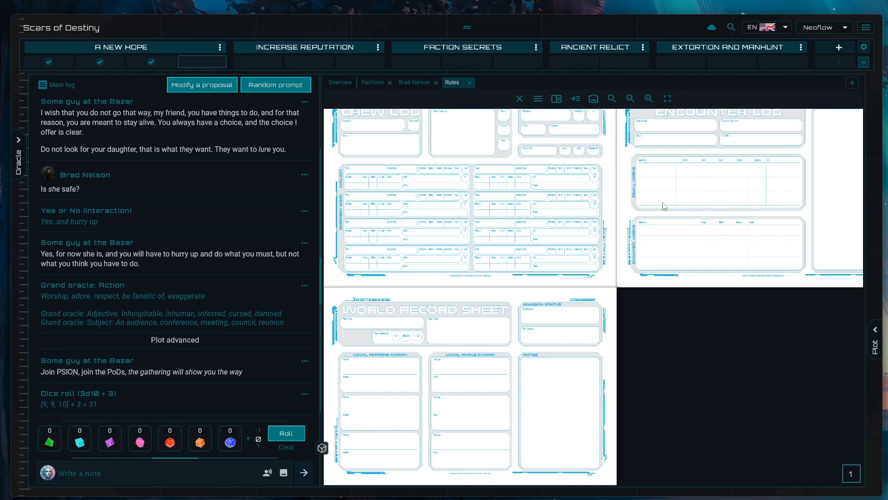
pyautogui.moveTo(644, 222)
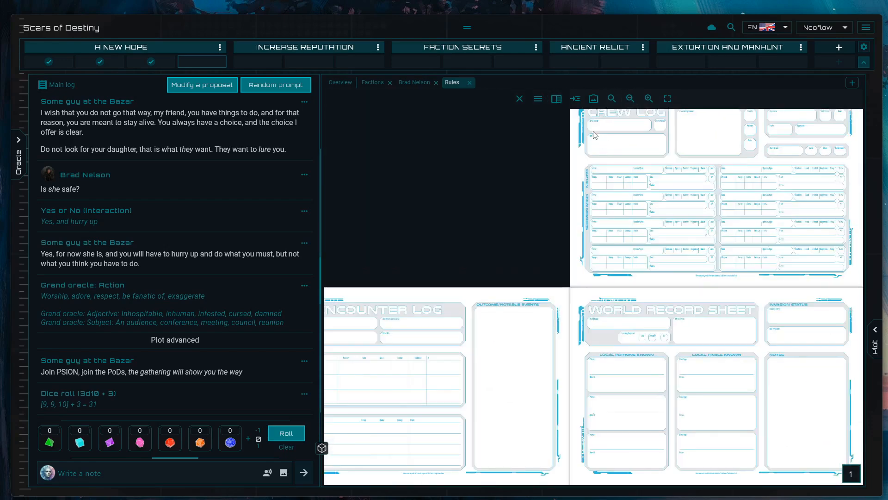
pyautogui.moveTo(593, 98)
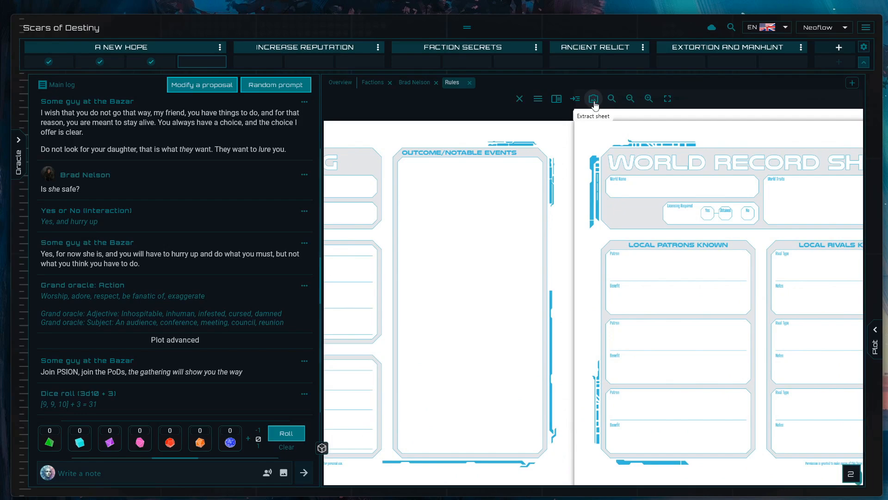
# - Extract the Crew Log and Encounter Log page as a sheet onto Felsa
pyautogui.click(593, 98)
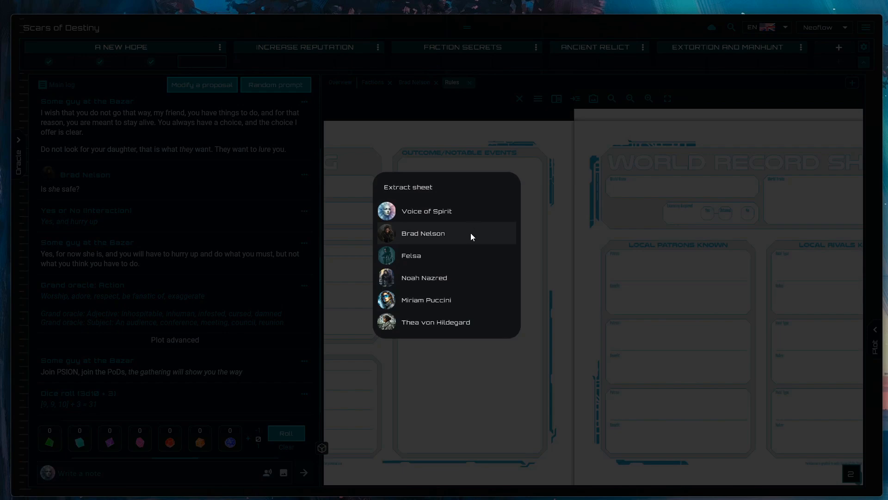
pyautogui.moveTo(459, 255)
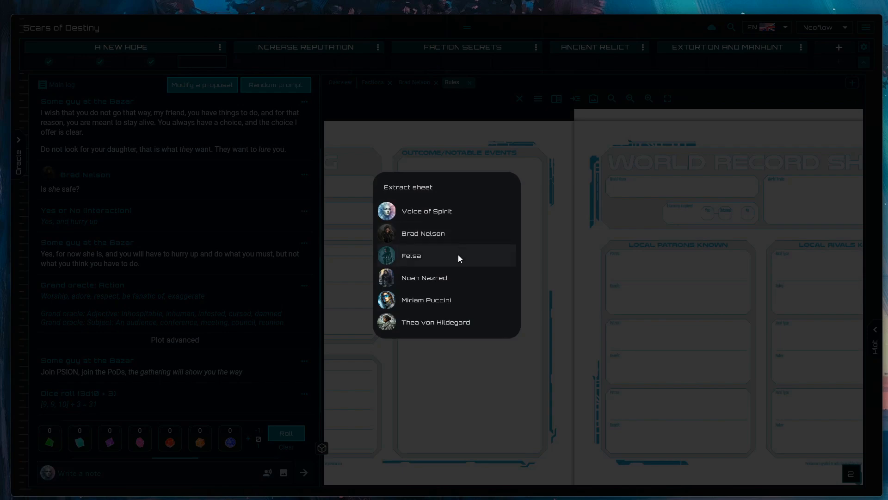
pyautogui.click(410, 255)
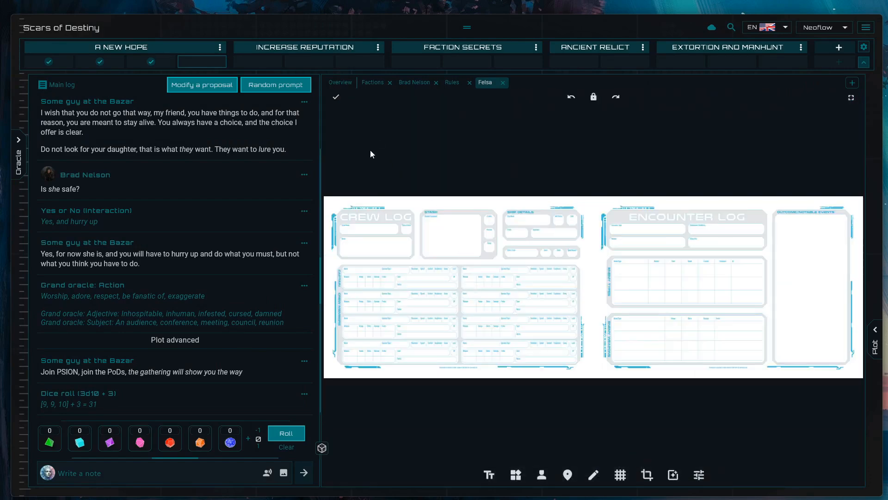
pyautogui.moveTo(336, 97)
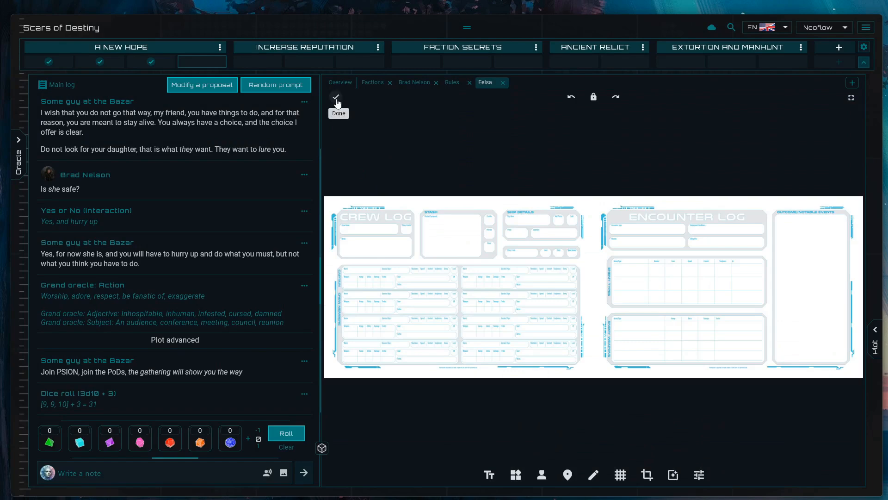
pyautogui.click(336, 97)
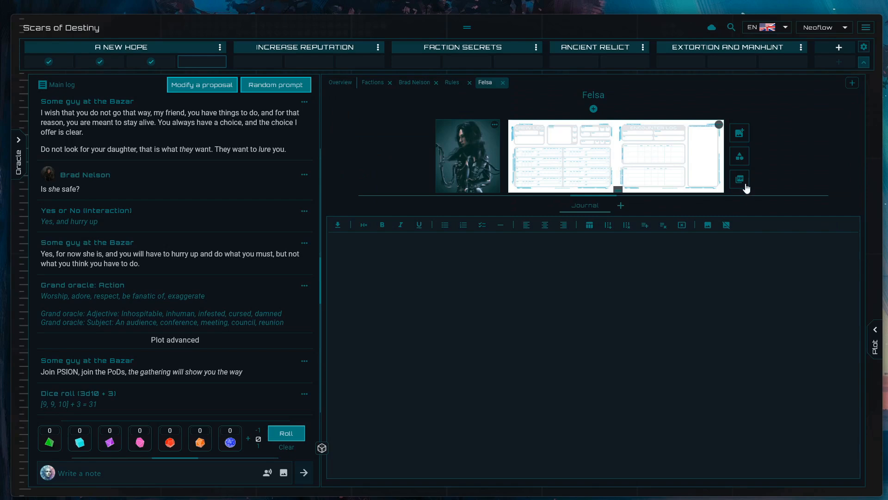
pyautogui.click(340, 82)
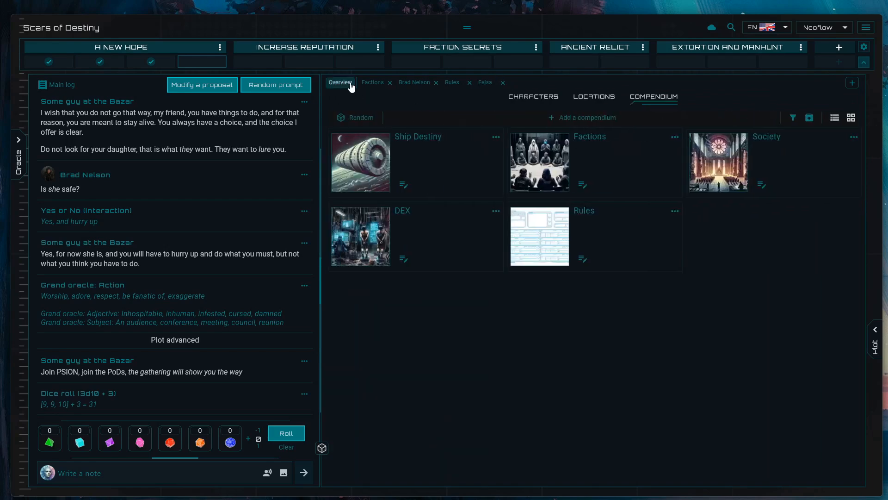
pyautogui.click(452, 82)
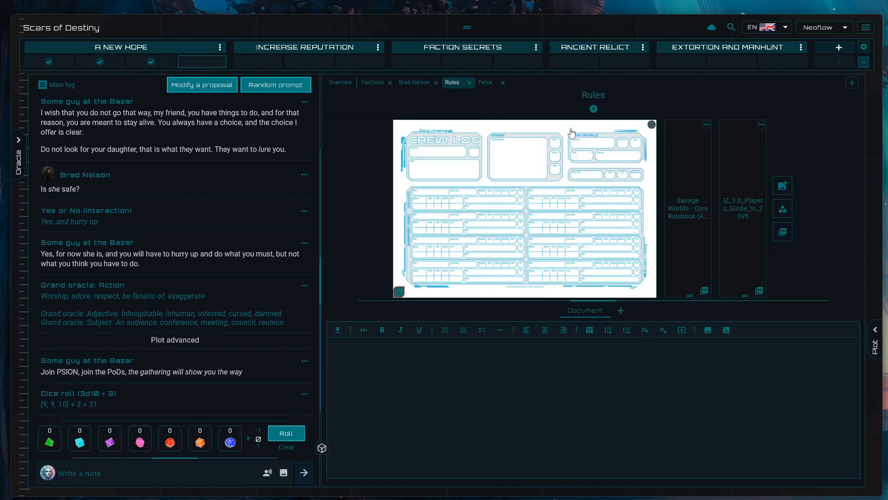
pyautogui.moveTo(582, 237)
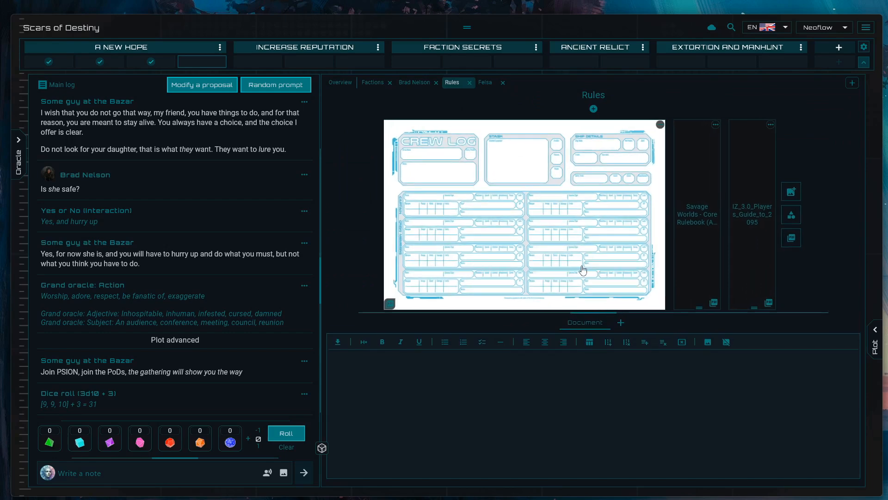
pyautogui.moveTo(582, 255)
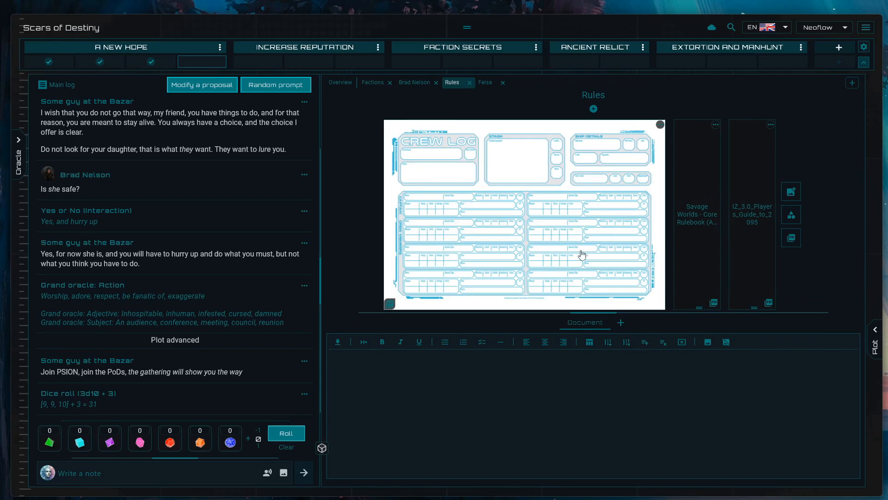
pyautogui.moveTo(572, 238)
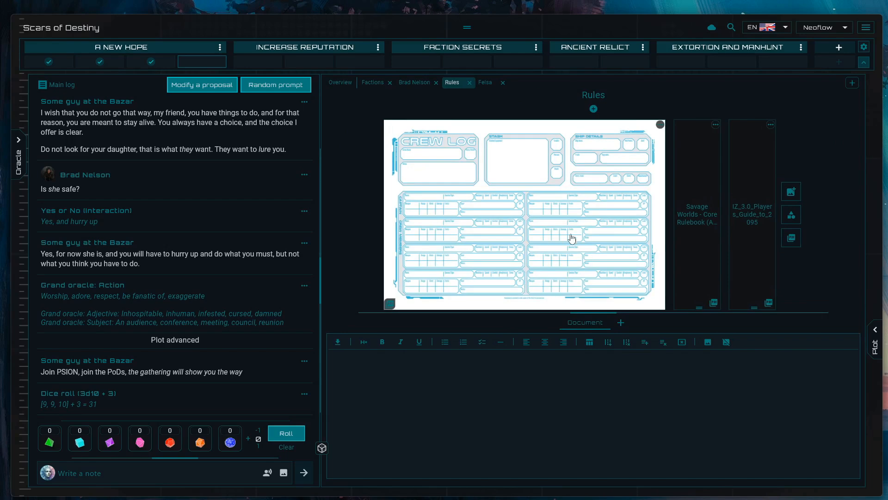
pyautogui.click(556, 99)
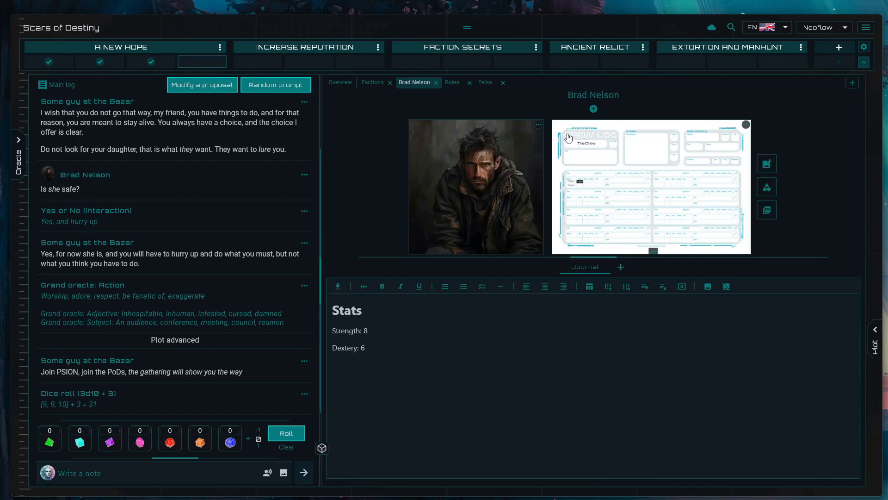
pyautogui.moveTo(597, 236)
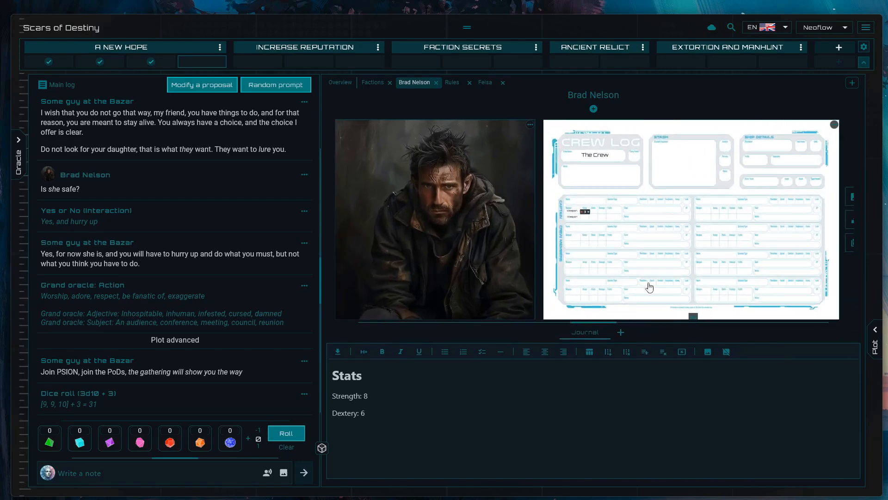
pyautogui.moveTo(627, 242)
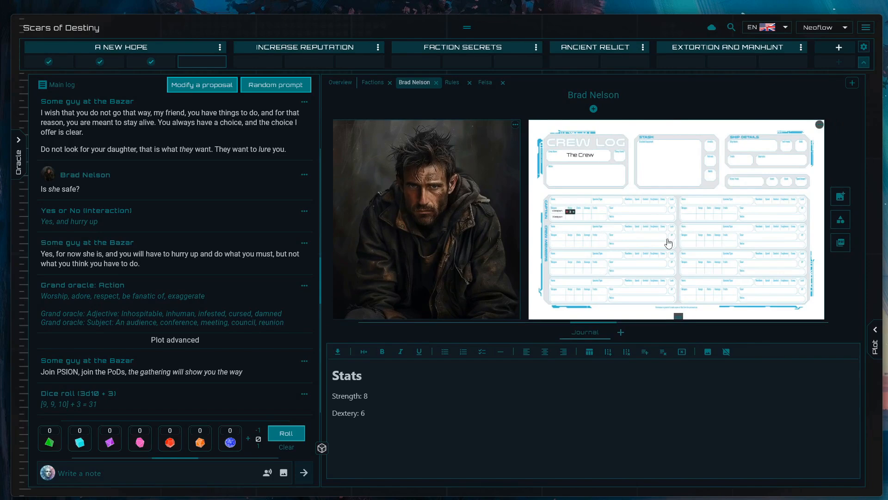
pyautogui.rightClick(668, 243)
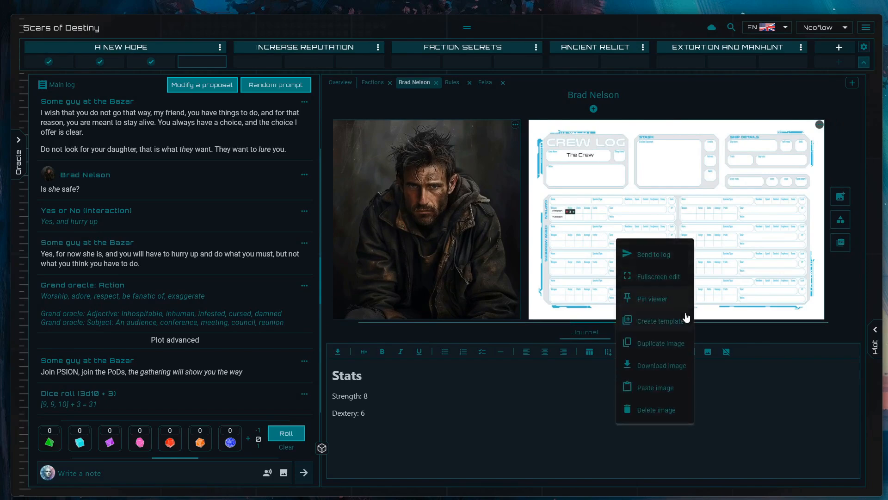
pyautogui.click(660, 321)
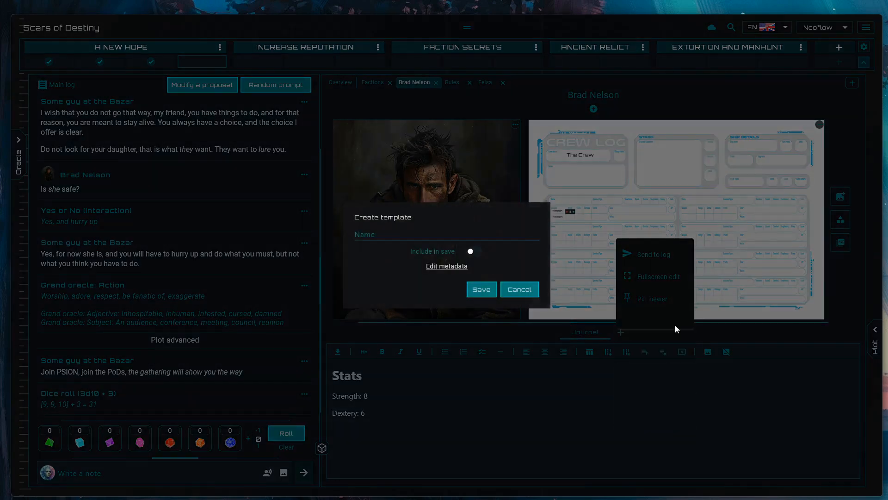
pyautogui.write('MyC')
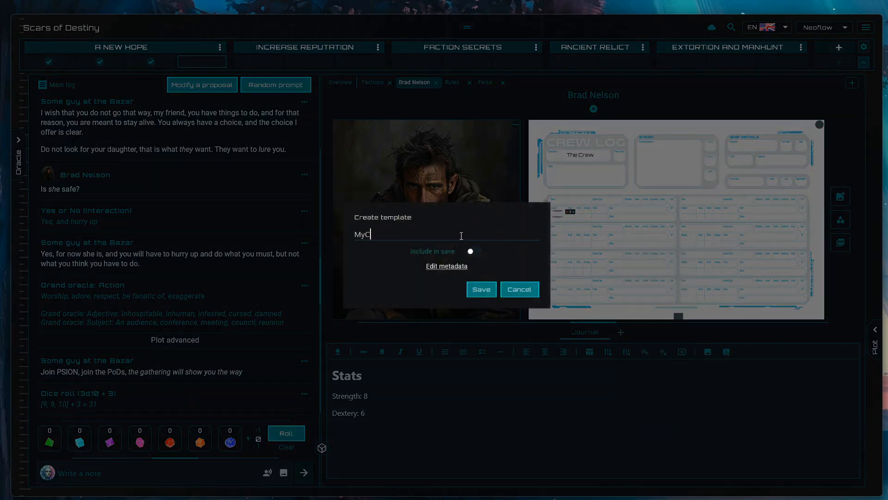
pyautogui.write('harTemokate')
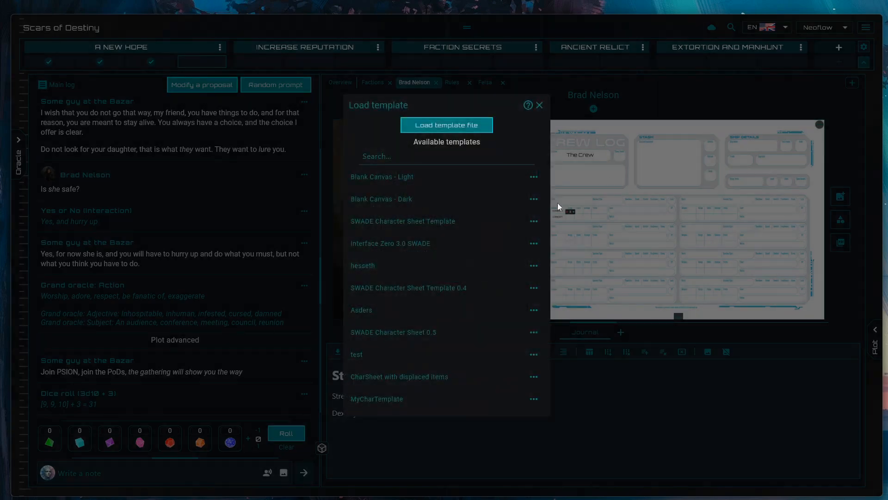
pyautogui.moveTo(422, 403)
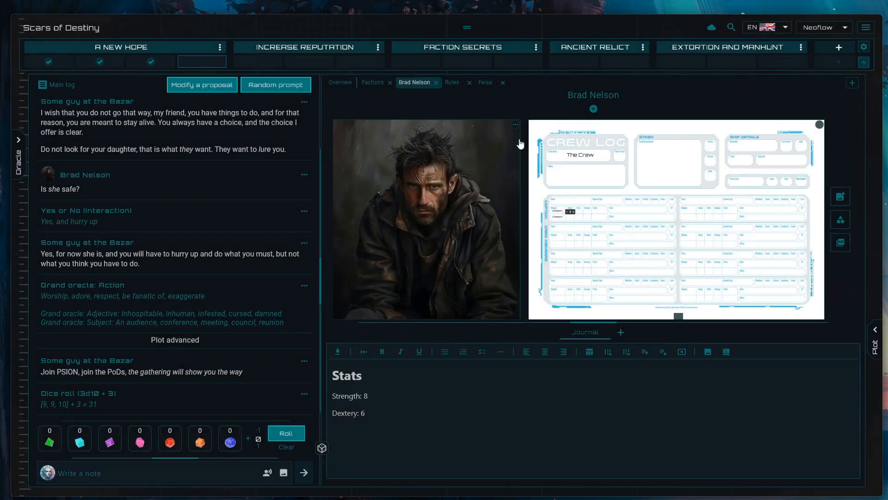
# - Load MyCharTemplate onto Felsa as her crew log and view the sheet full size
pyautogui.click(485, 82)
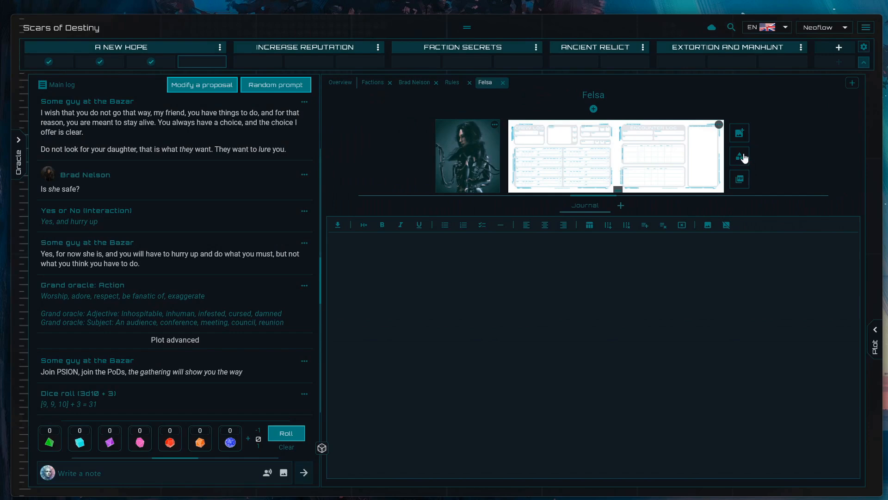
pyautogui.click(738, 157)
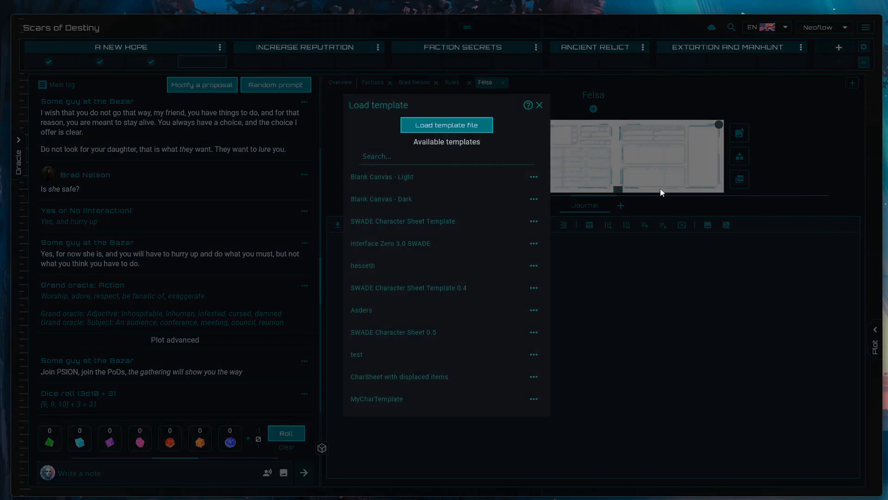
pyautogui.click(538, 105)
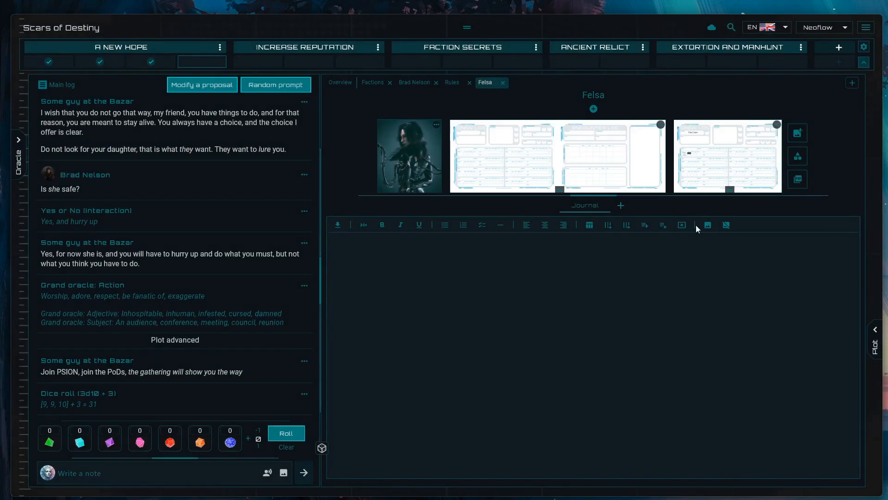
pyautogui.click(558, 156)
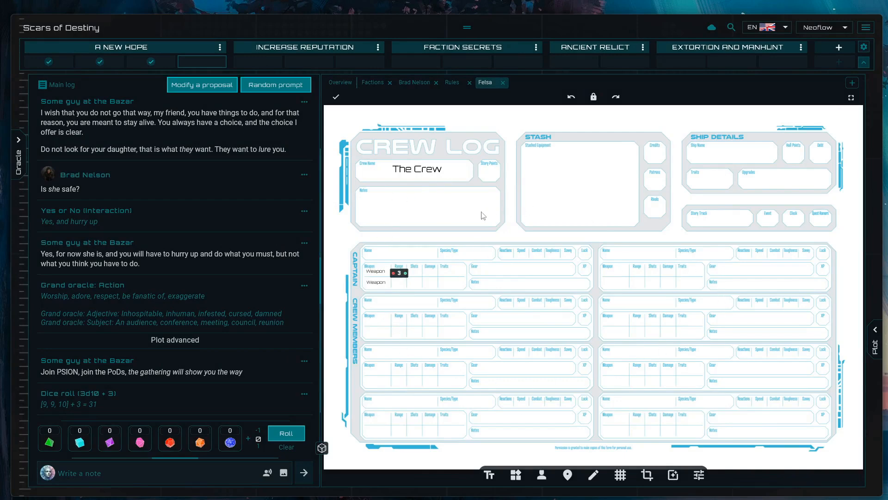
pyautogui.click(485, 83)
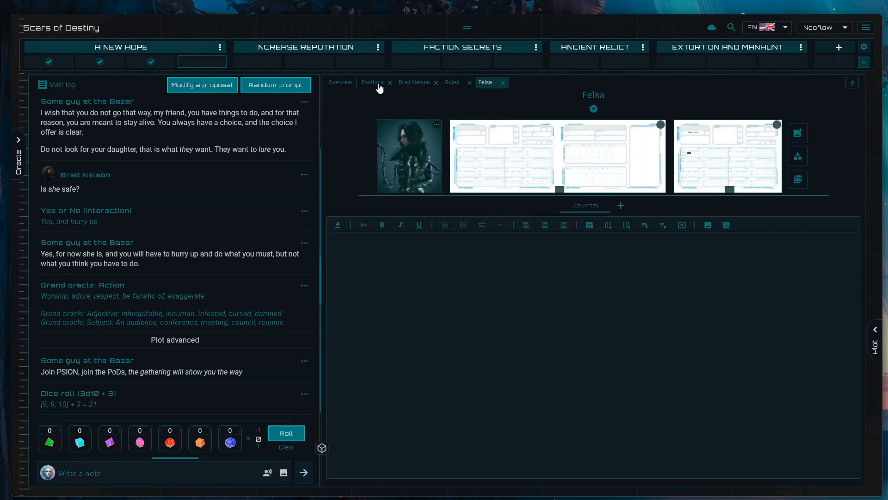
pyautogui.moveTo(479, 131)
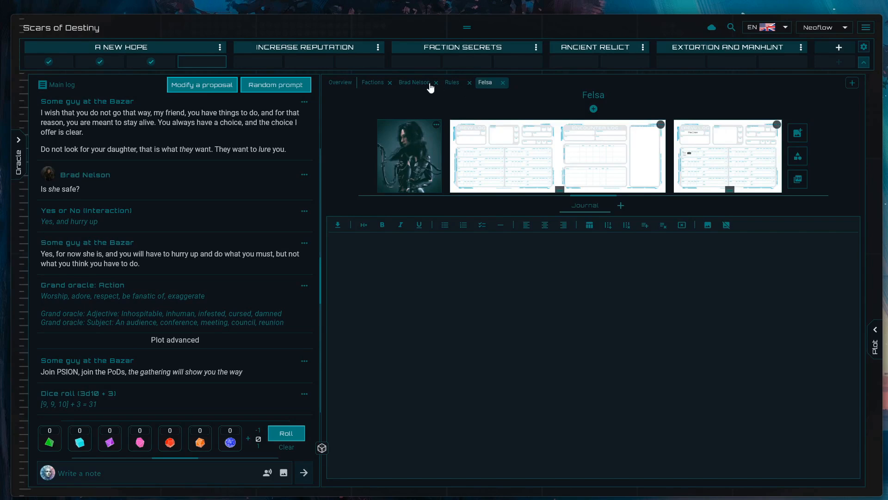
pyautogui.click(415, 82)
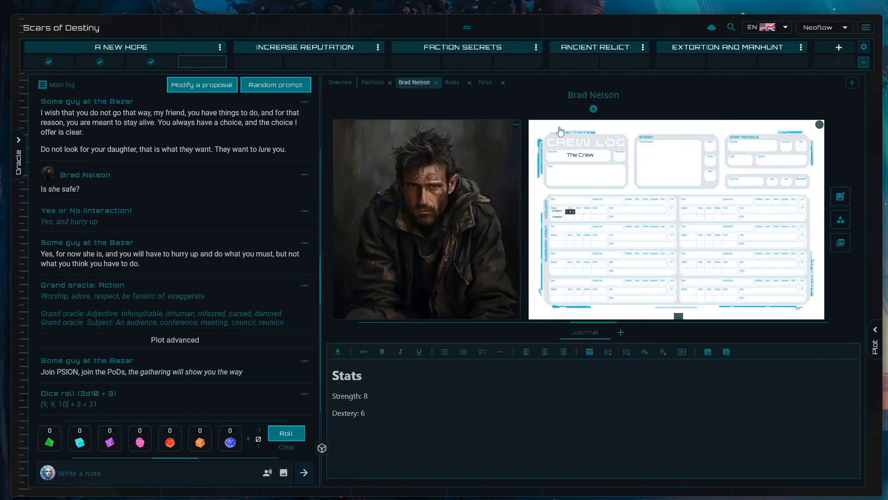
pyautogui.click(339, 82)
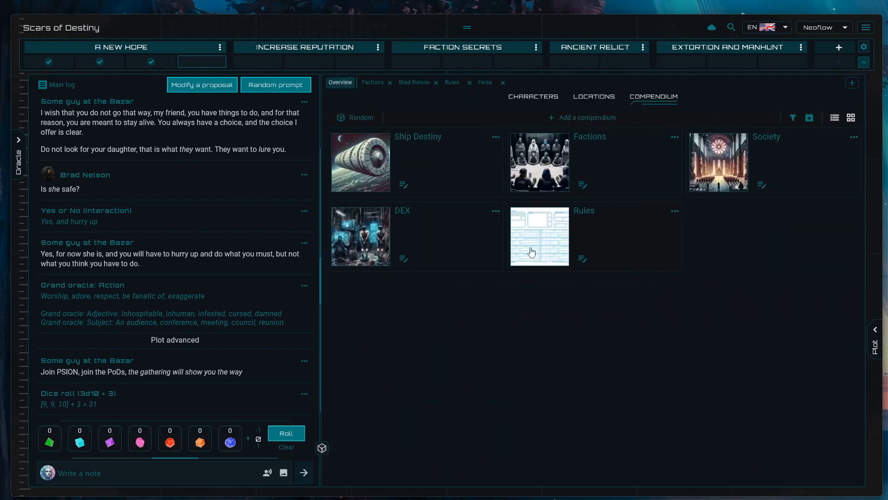
# - Check the DEX entry, dismissing its Load template dialog, and return to the overview
pyautogui.click(360, 236)
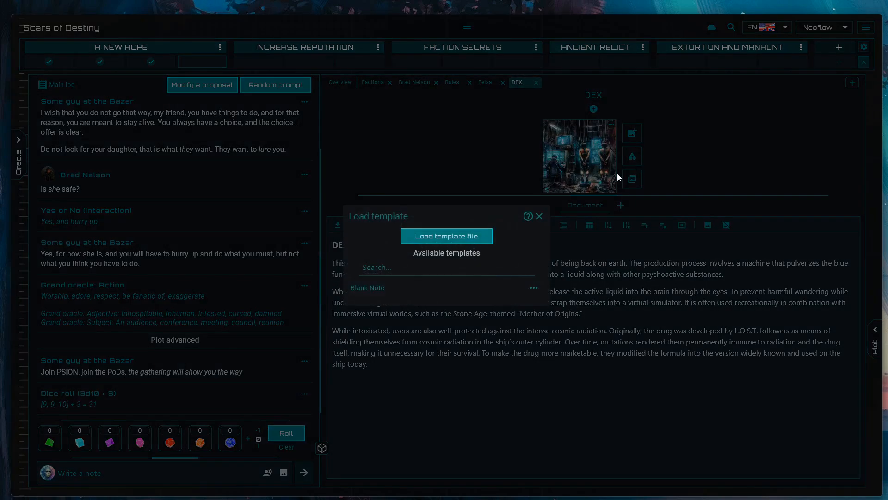
pyautogui.click(538, 216)
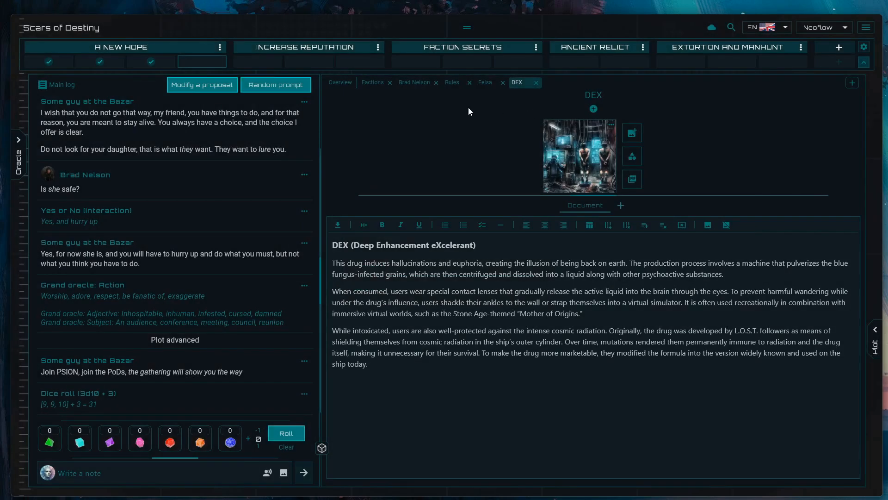
pyautogui.click(340, 82)
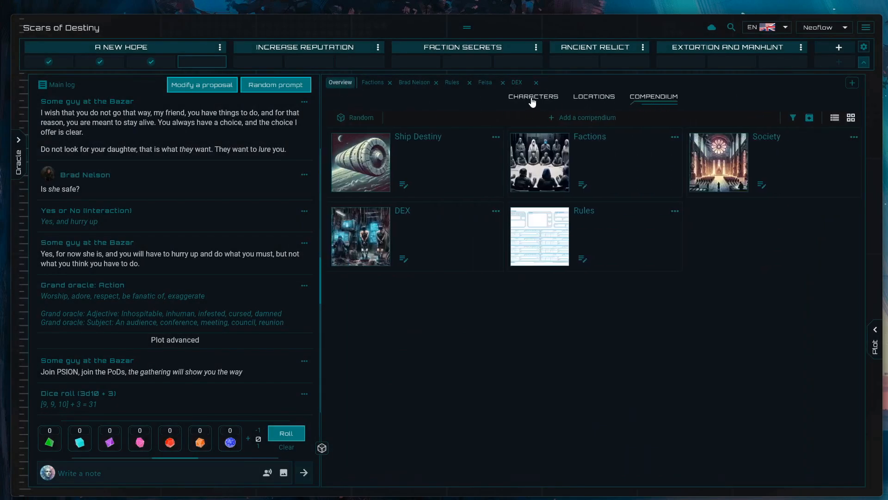
# - Visit Thea von Hildegard's page from the Characters list and return to the characters overview
pyautogui.click(533, 96)
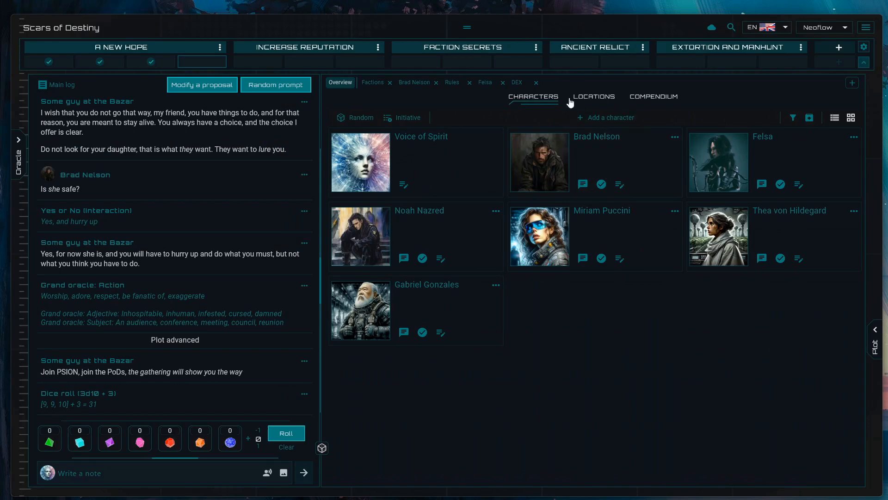
pyautogui.click(790, 210)
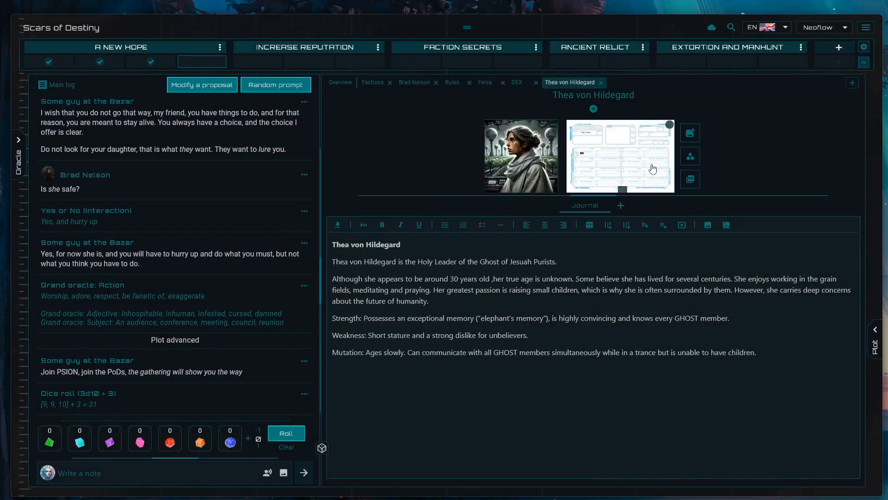
pyautogui.click(341, 82)
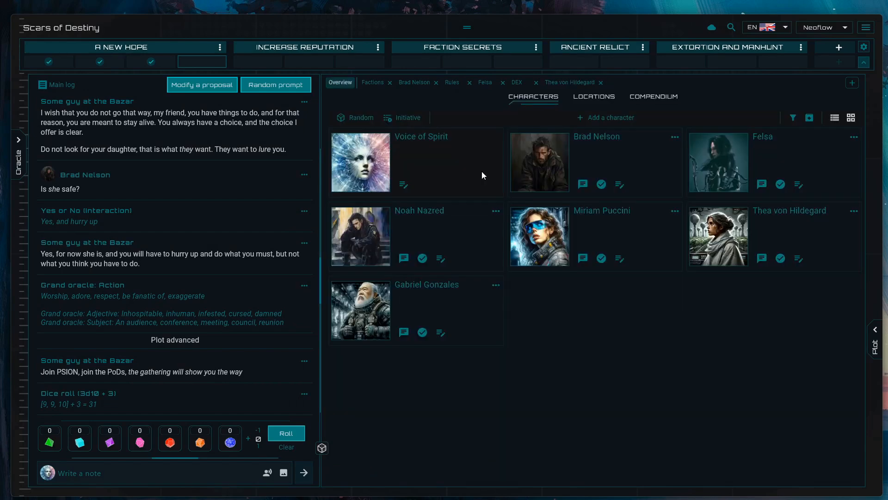
pyautogui.moveTo(529, 182)
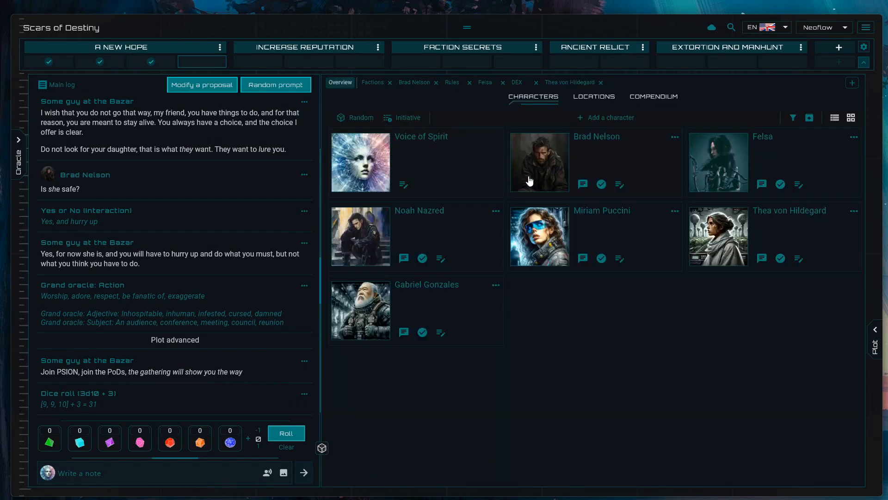
pyautogui.moveTo(572, 173)
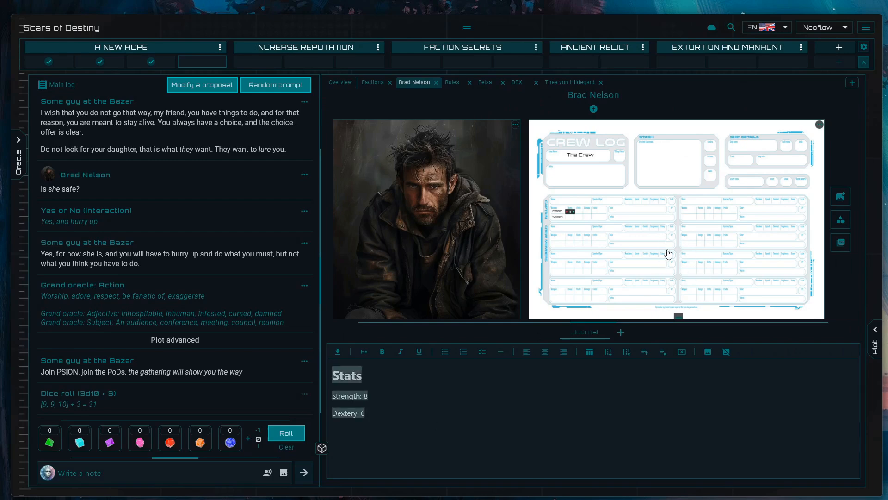
pyautogui.moveTo(528, 168)
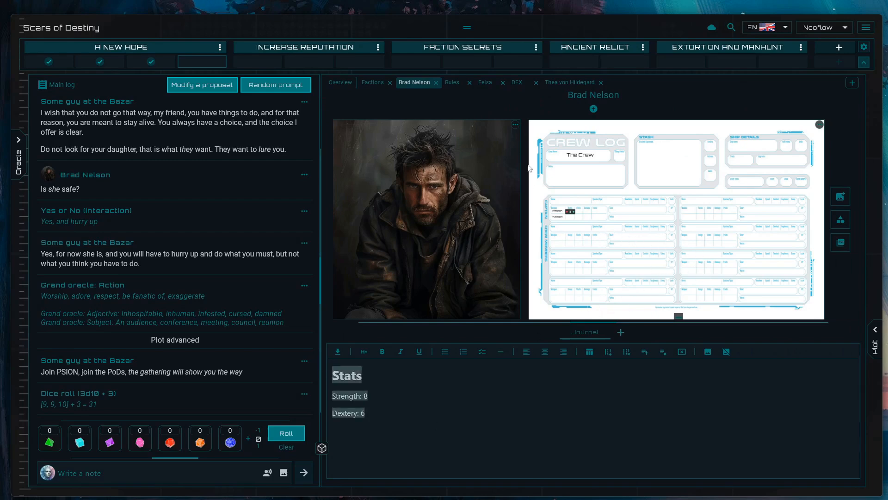
pyautogui.moveTo(597, 297)
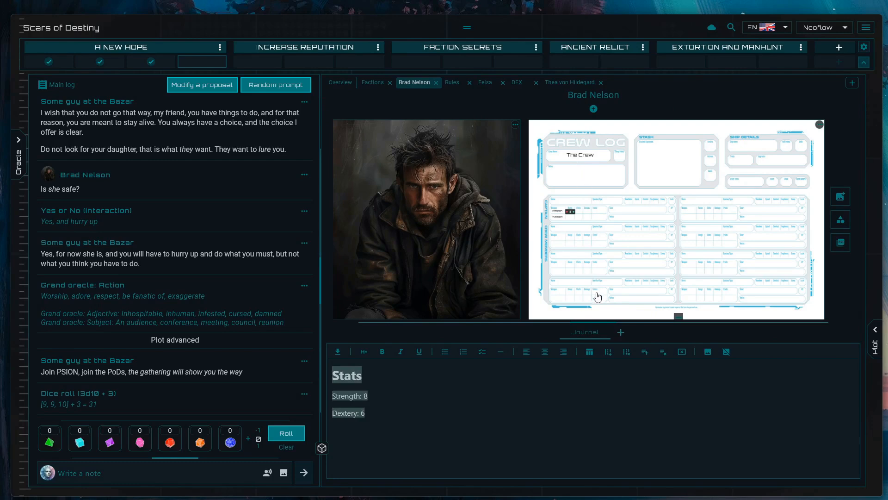
pyautogui.moveTo(631, 299)
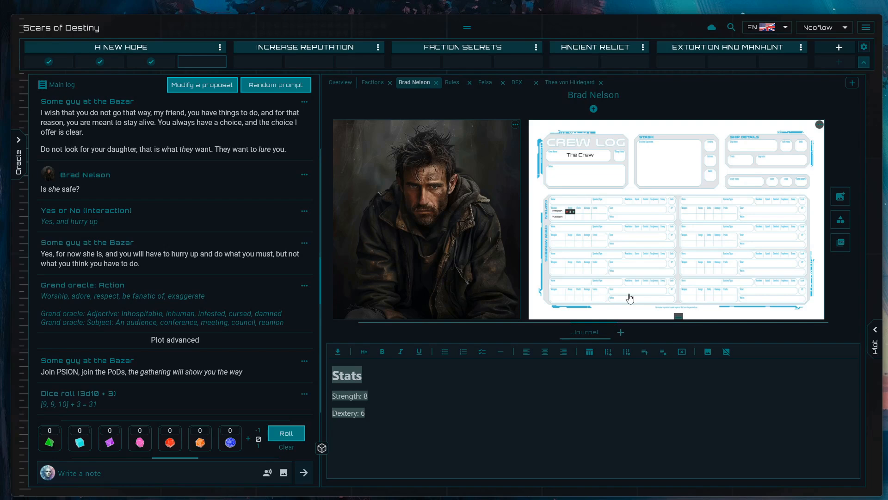
# - Return to the characters overview where Brad Nelson's card is listed
pyautogui.click(339, 82)
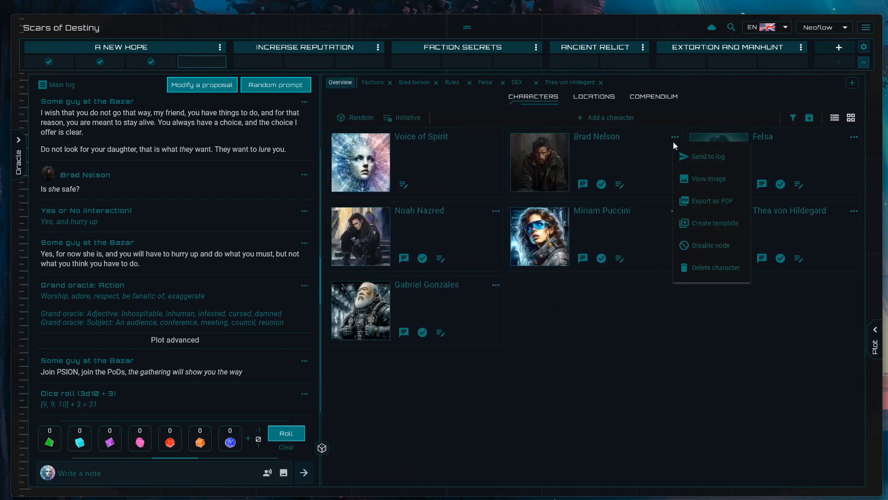
pyautogui.moveTo(713, 223)
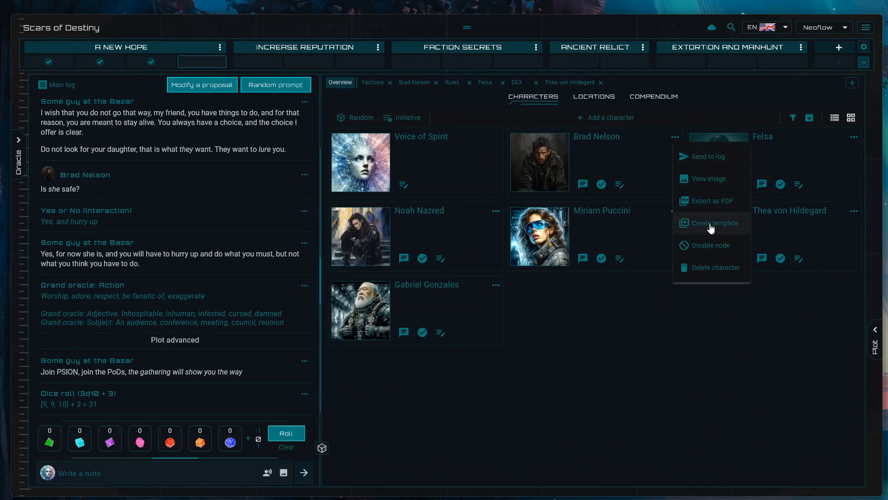
# - Create a character template named MyFullCharacter from Brad Nelson and save it
pyautogui.click(715, 223)
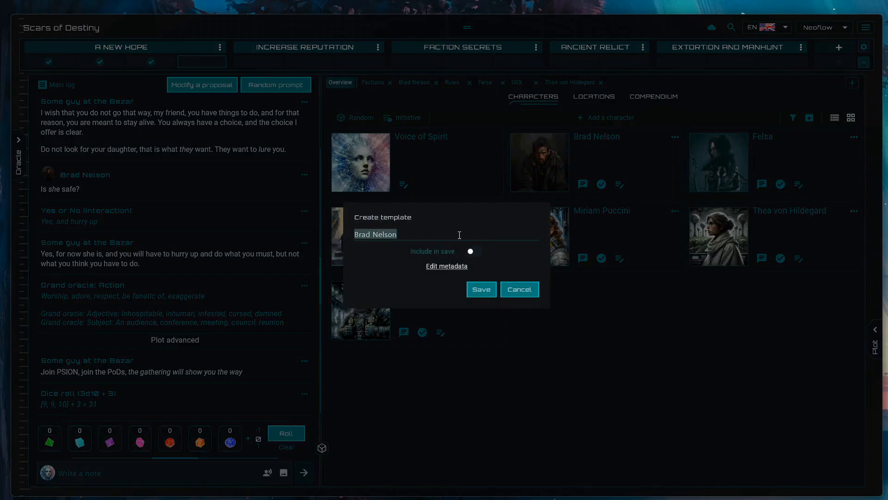
pyautogui.write('MyFullChara')
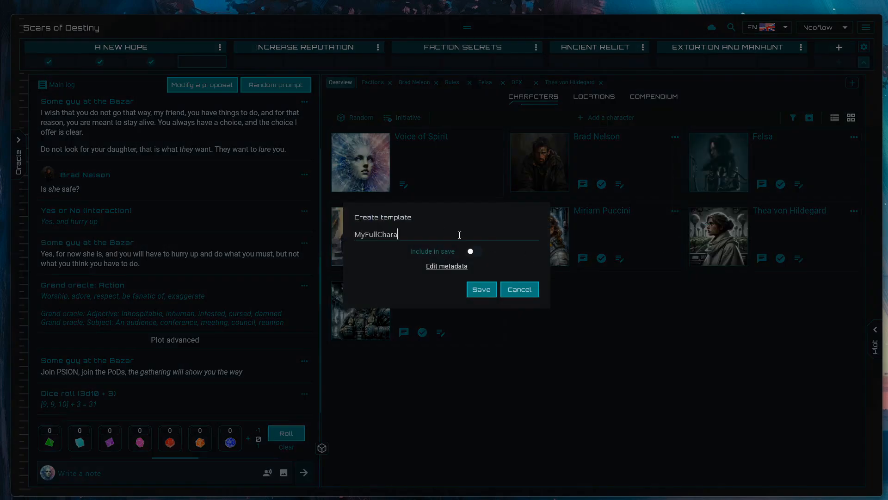
pyautogui.click(481, 289)
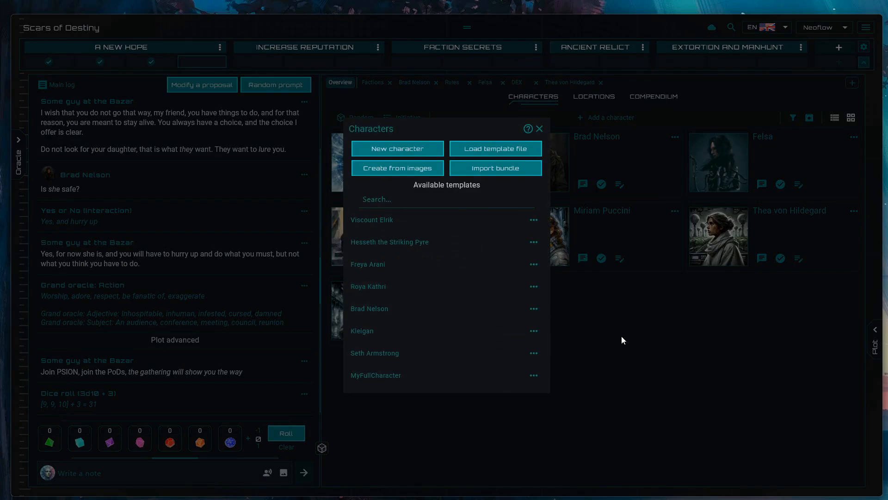
pyautogui.moveTo(613, 120)
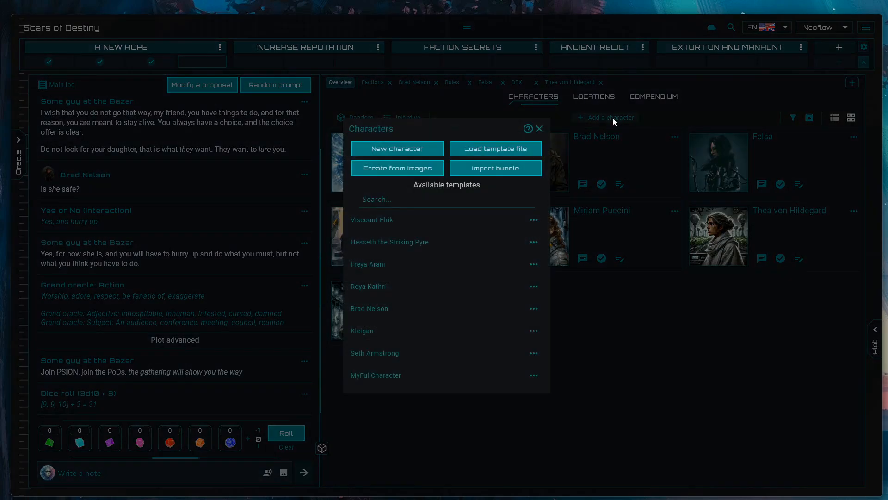
pyautogui.moveTo(451, 375)
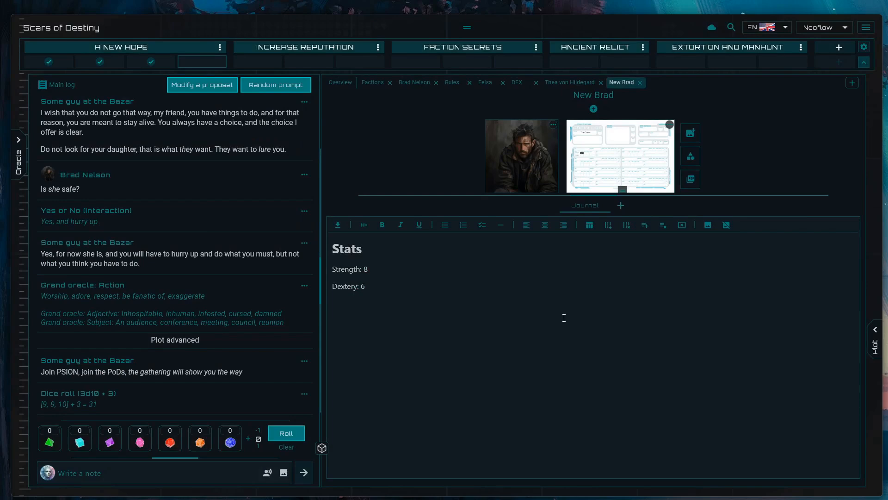
pyautogui.moveTo(620, 211)
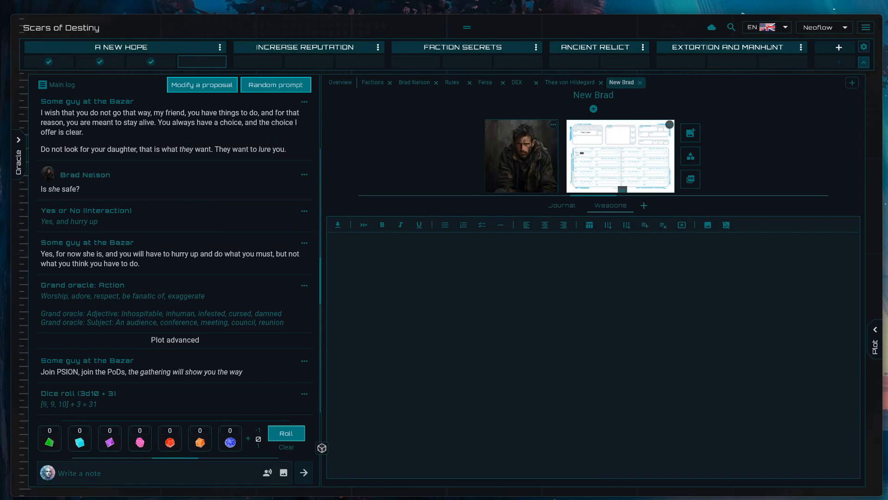
pyautogui.moveTo(858, 262)
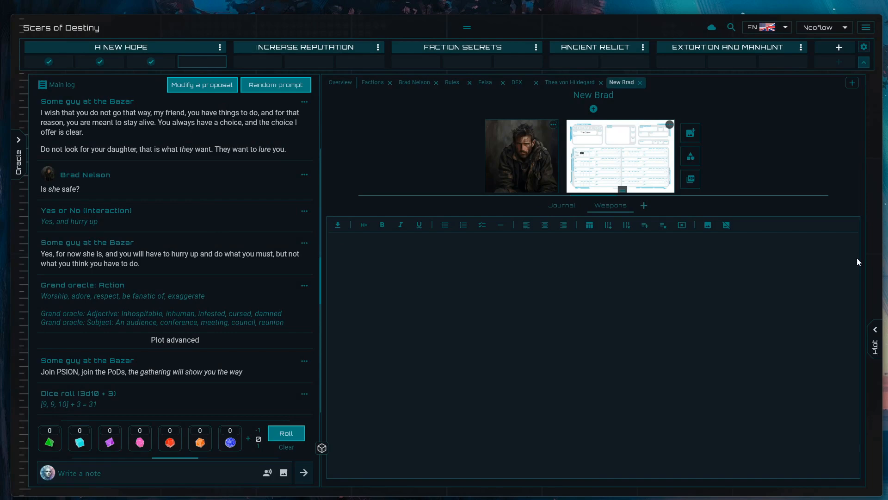
pyautogui.moveTo(595, 195)
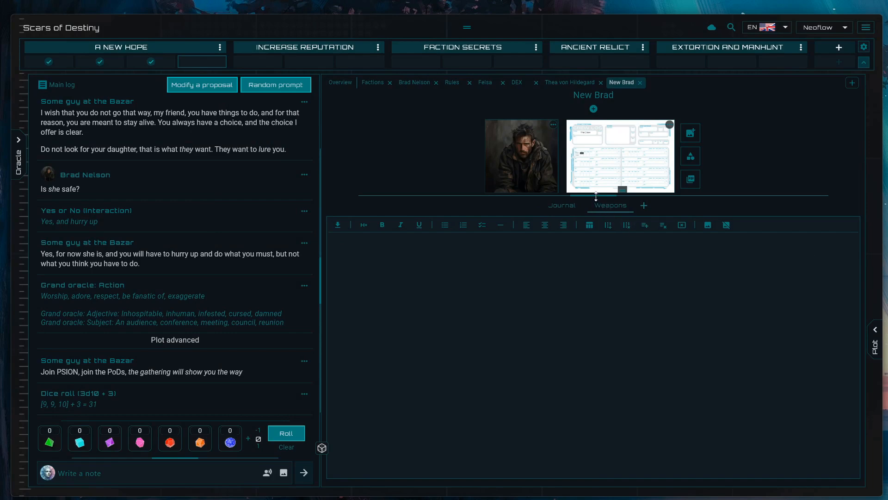